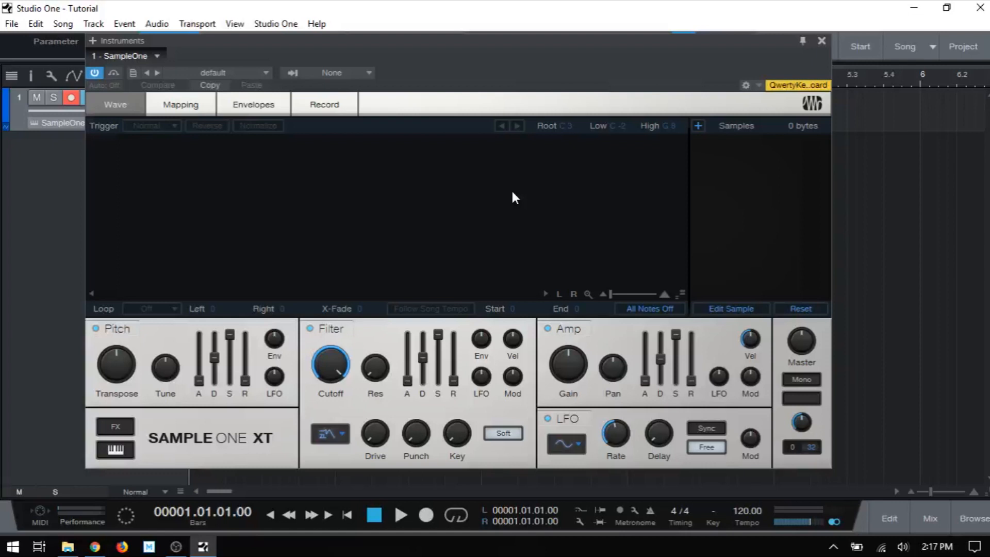
mouse_move(515, 231)
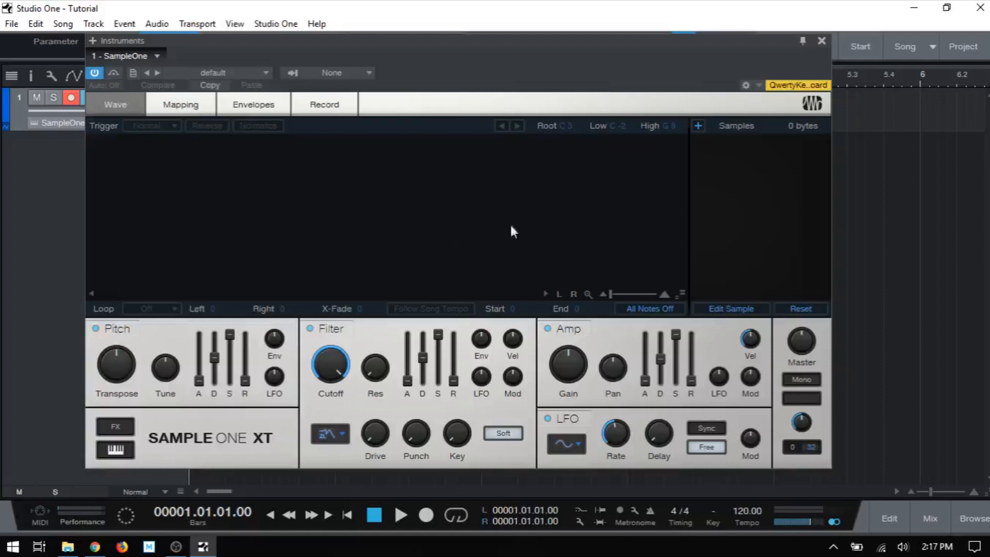
mouse_move(729, 258)
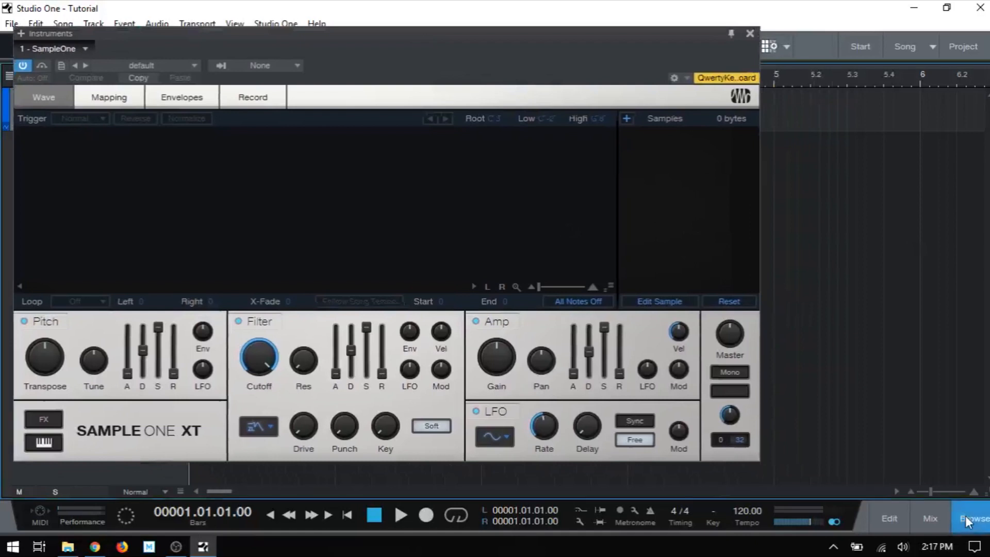
Load the kick-lajf-hiiiigh kick and tom1-triton hit from the browser into Sample One XT.
click(974, 518)
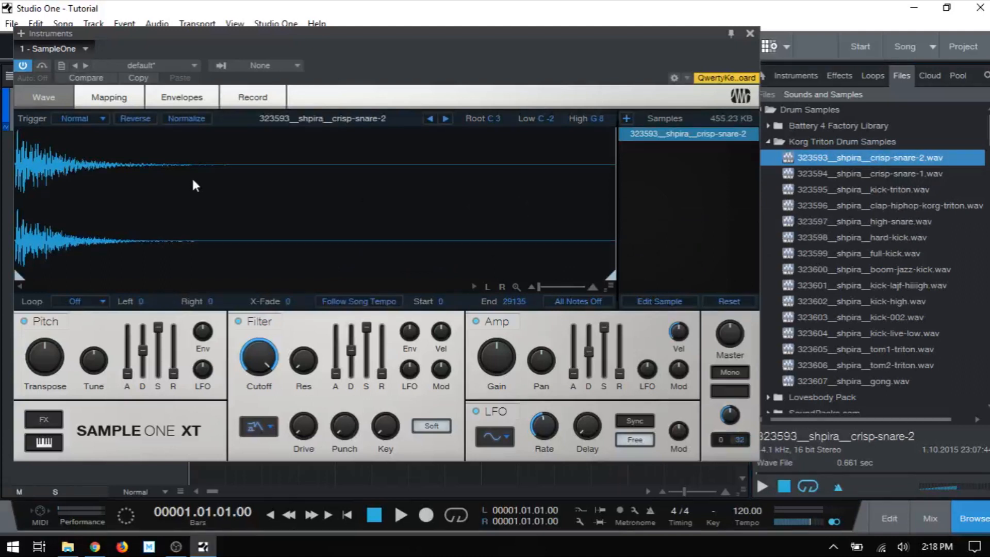
mouse_move(659, 199)
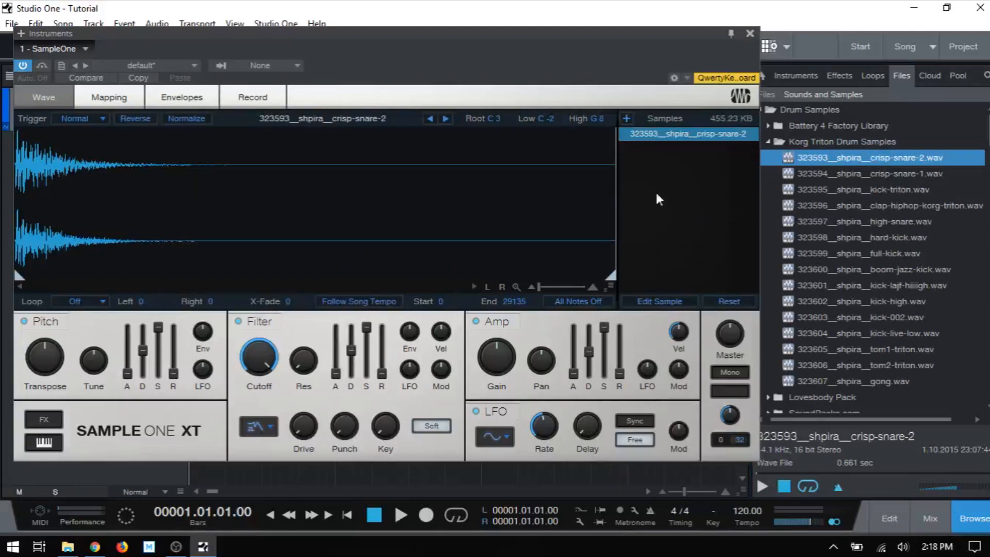
mouse_move(828, 287)
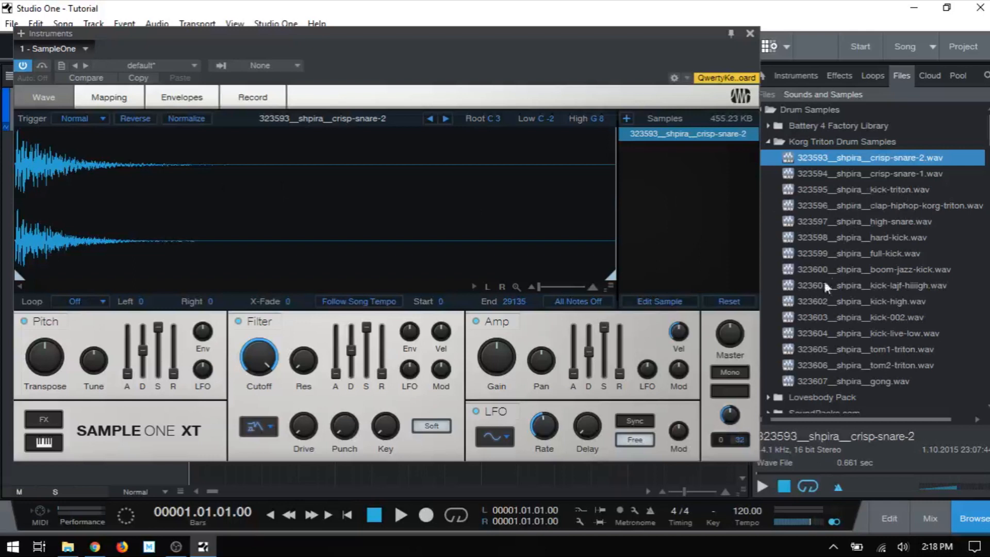
click(884, 285)
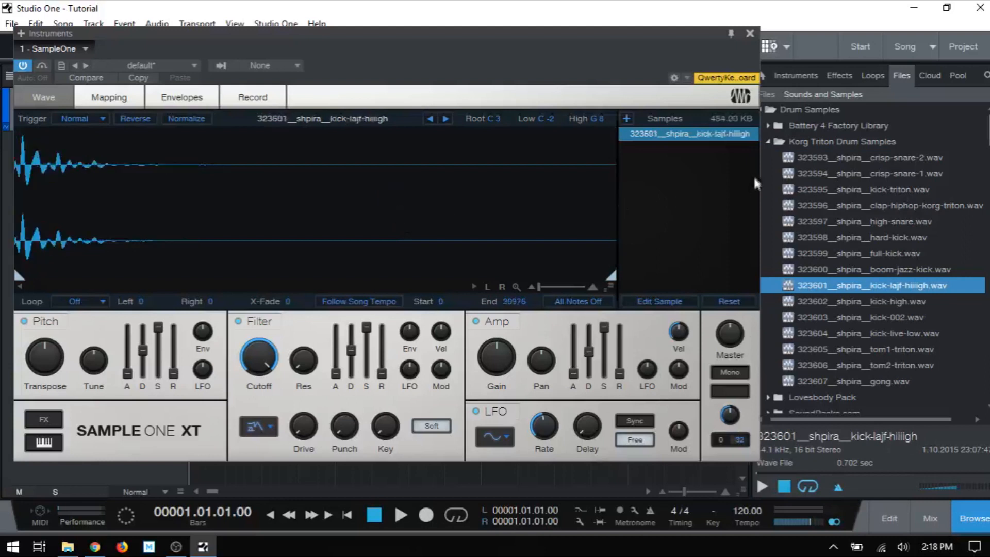
mouse_move(679, 163)
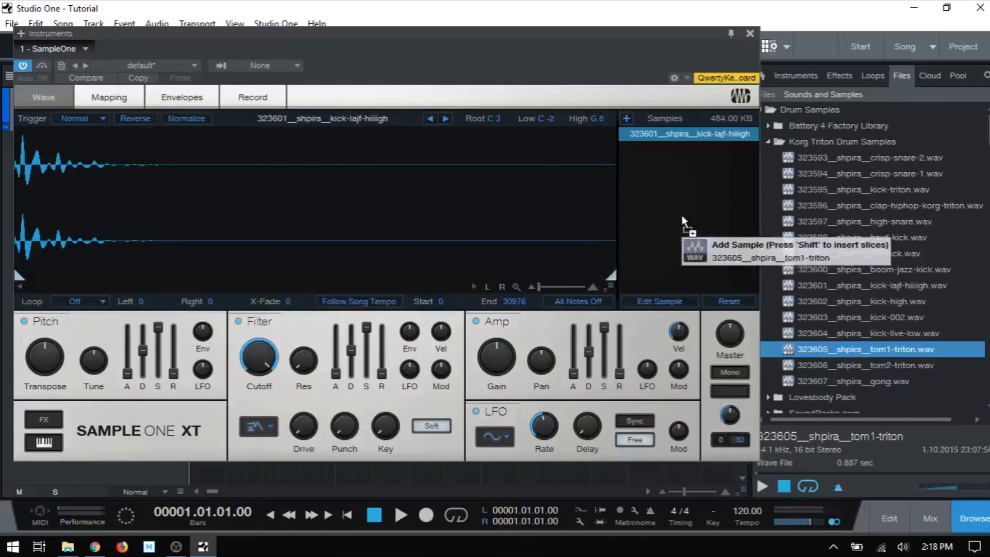
click(855, 350)
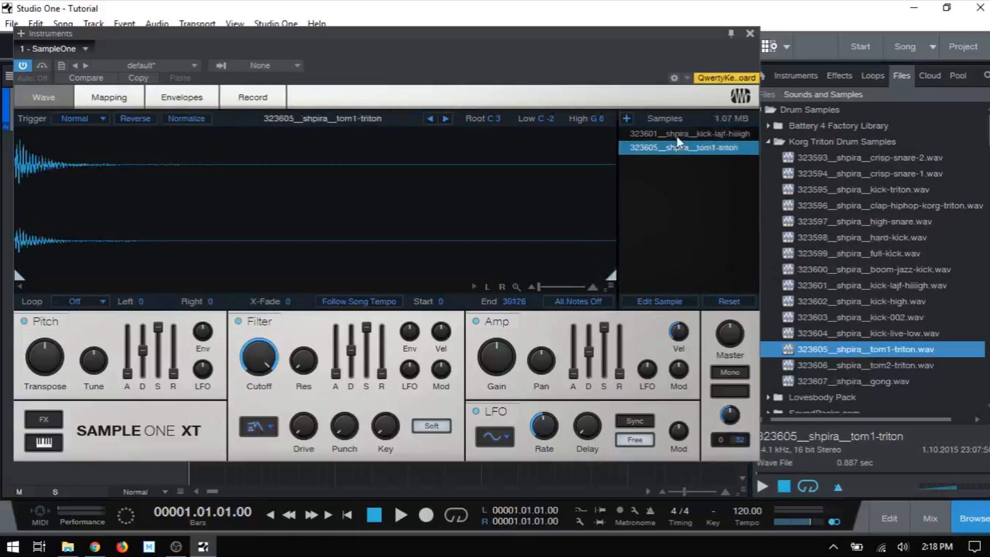
mouse_move(678, 157)
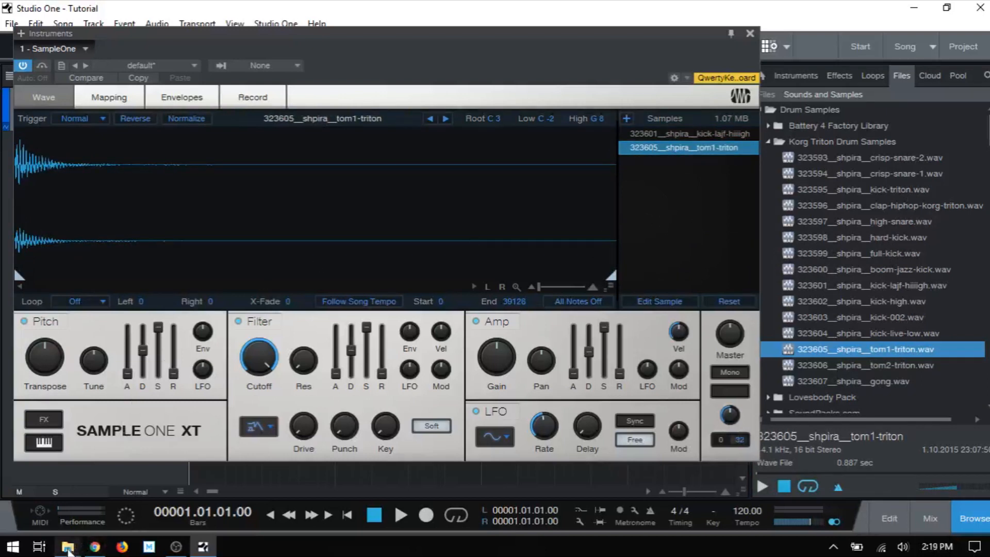
Open File Explorer and go to the Desktop 'For Tut' folder.
click(66, 546)
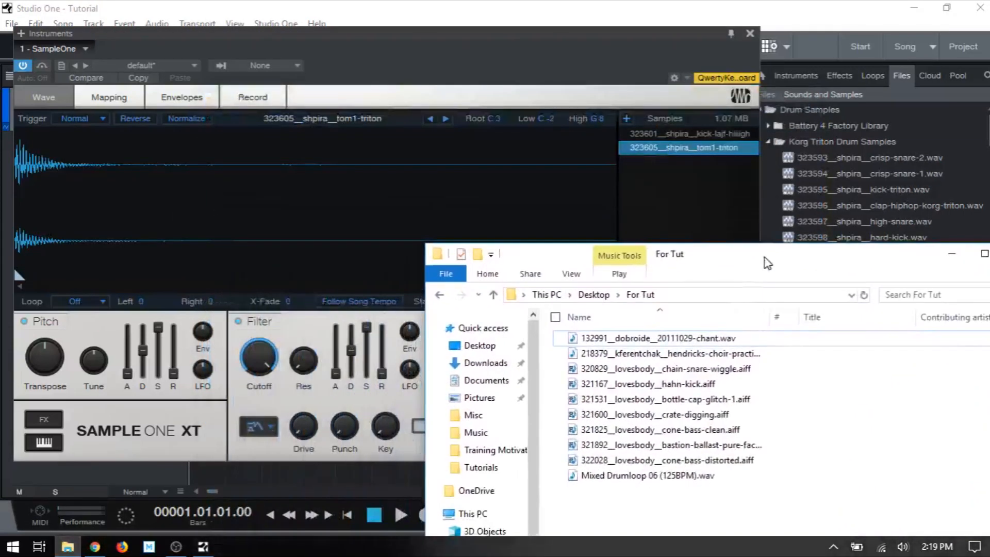
click(654, 414)
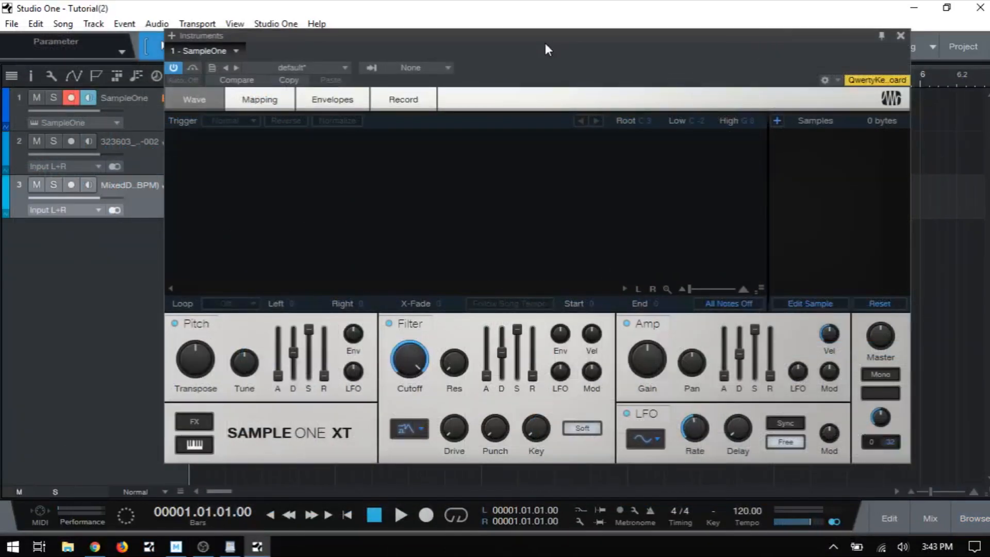
mouse_move(516, 42)
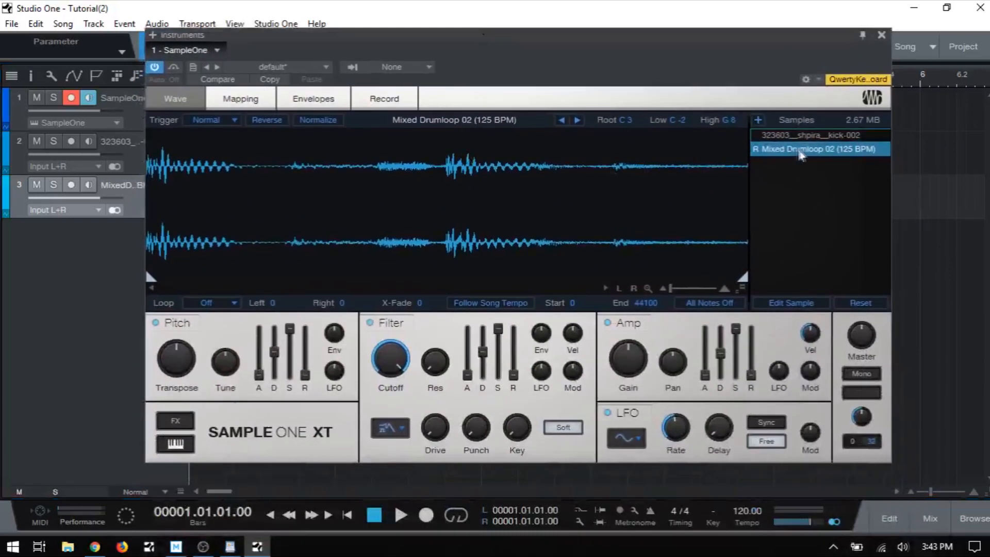
mouse_move(759, 243)
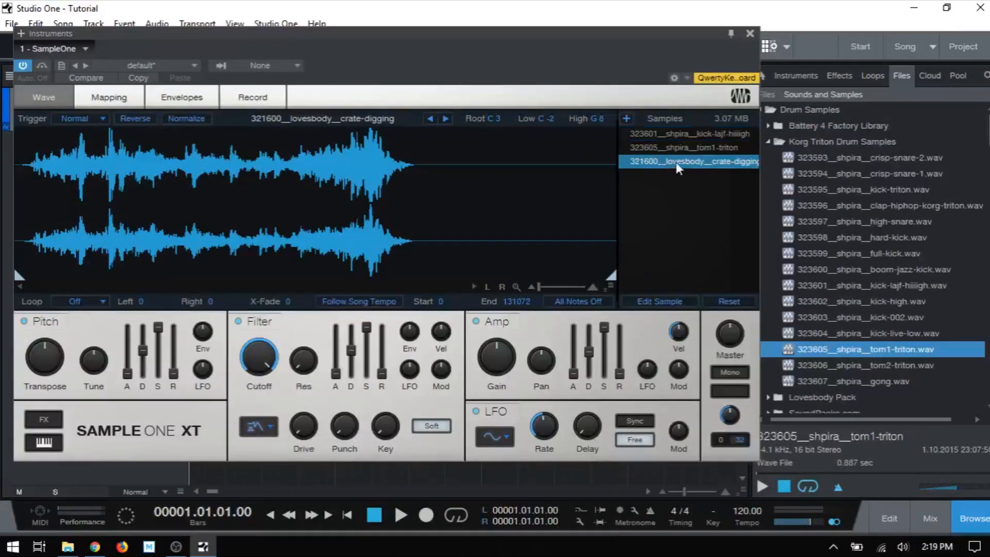
Remove the crate-digging sample, then Remove All samples and confirm with Continue.
right_click(691, 161)
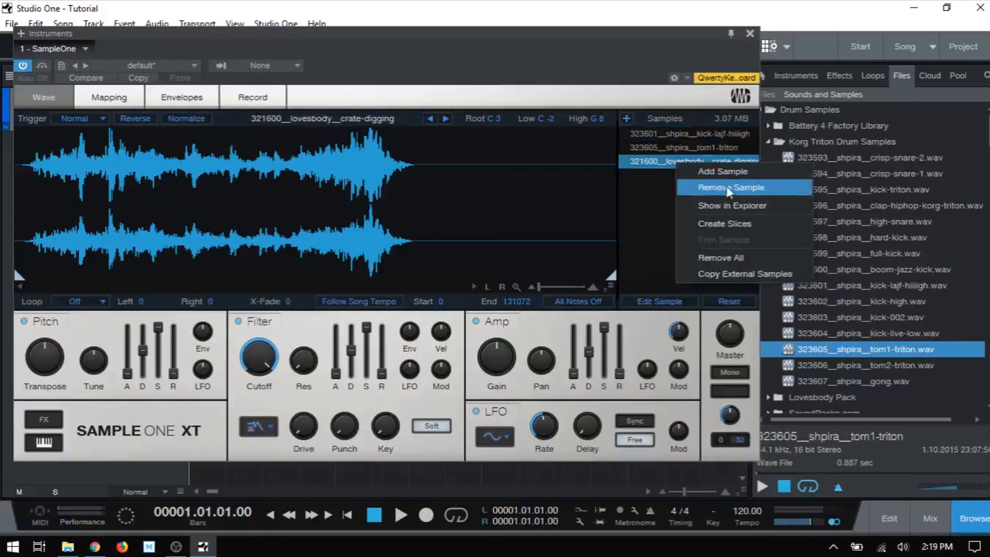
click(731, 187)
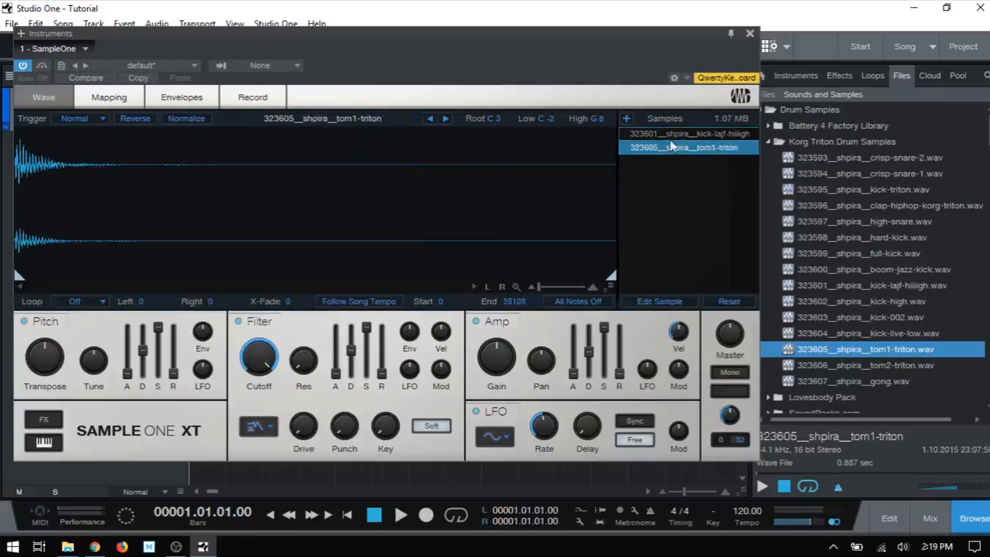
right_click(687, 147)
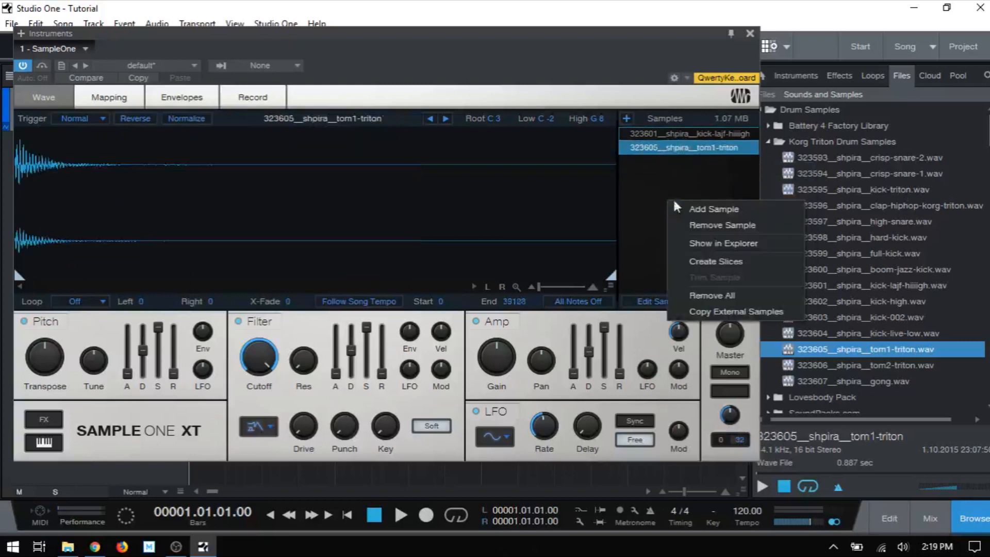
mouse_move(712, 295)
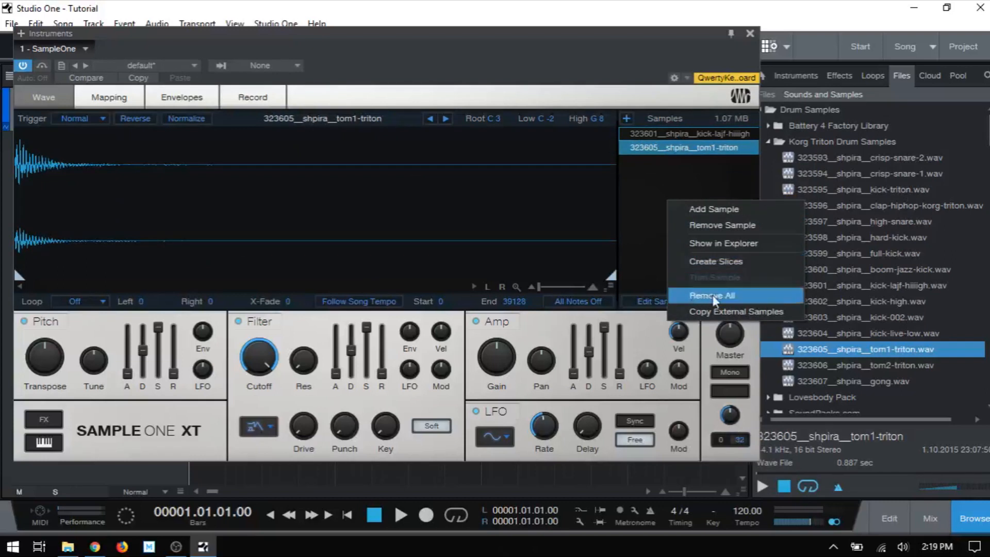
click(711, 295)
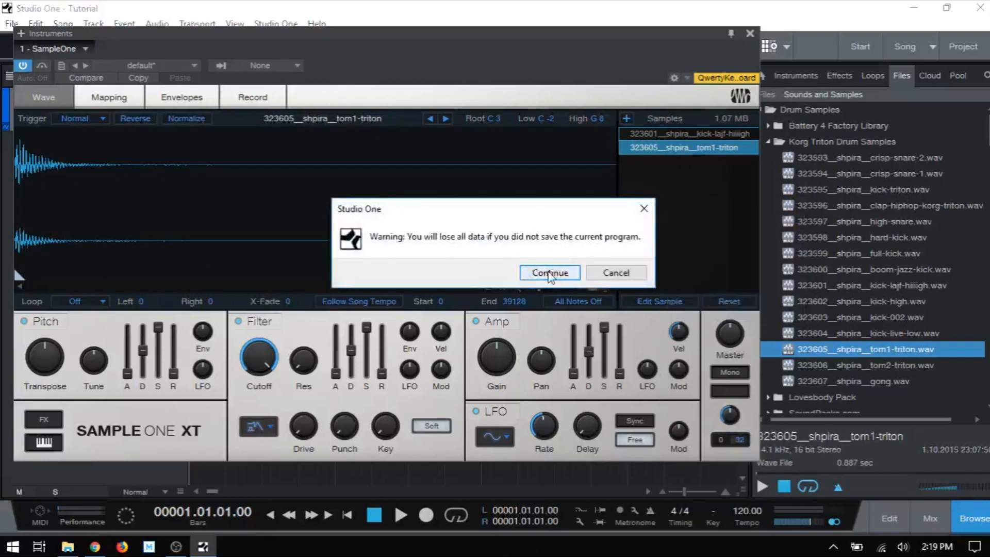
click(549, 273)
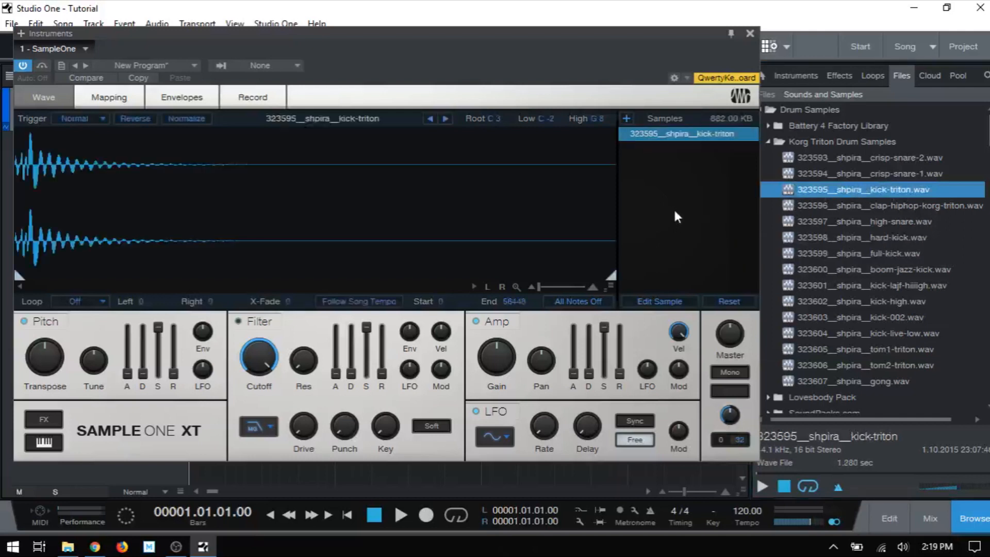
mouse_move(461, 138)
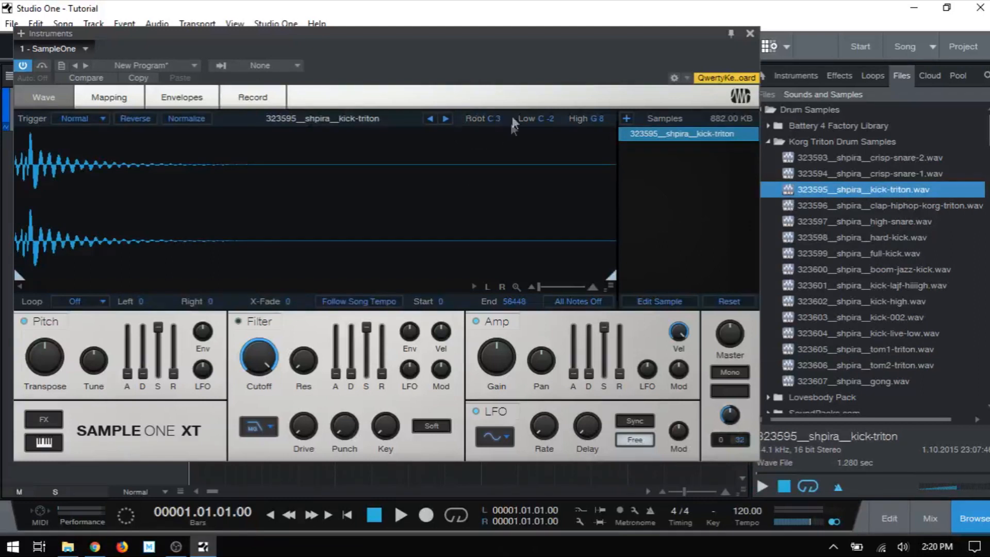
mouse_move(496, 131)
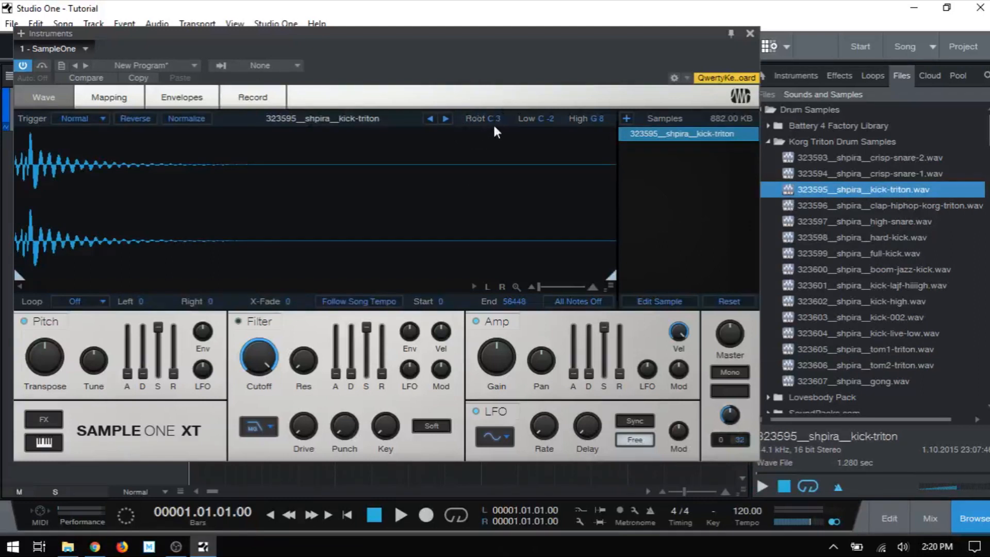
mouse_move(695, 240)
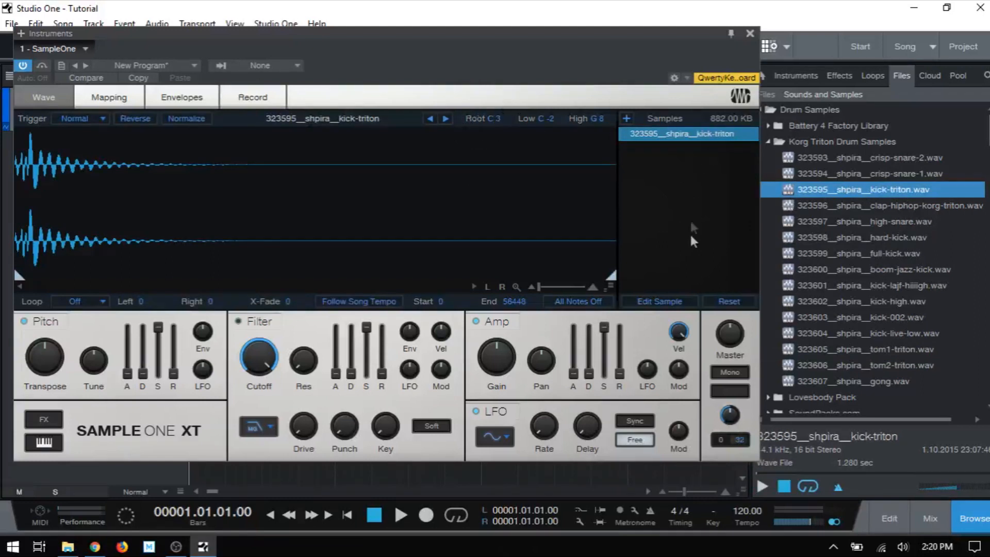
mouse_move(492, 127)
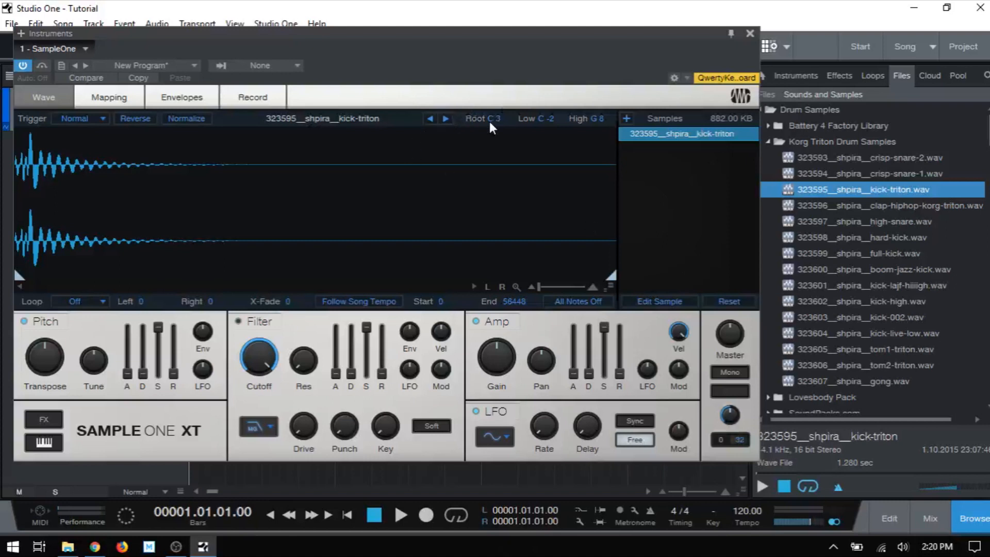
mouse_move(552, 133)
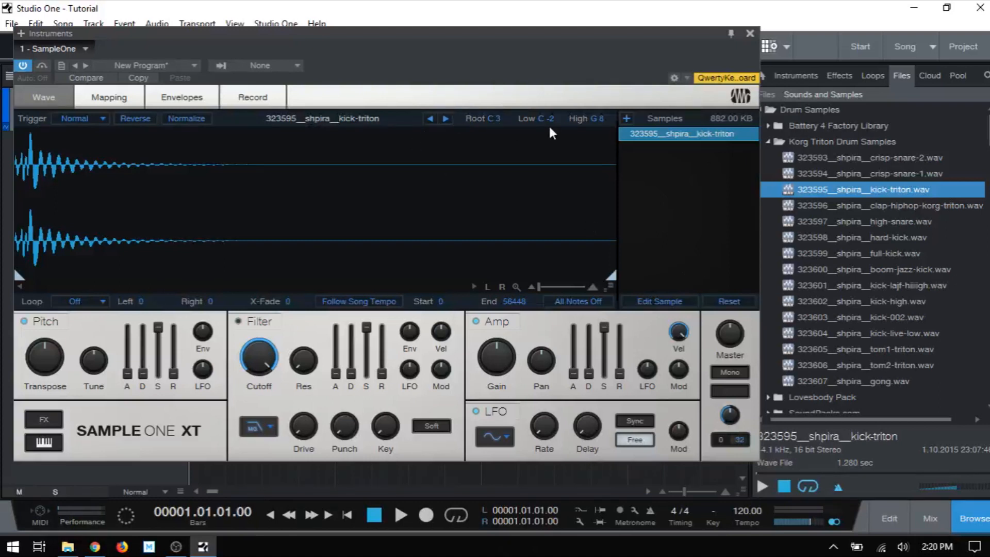
mouse_move(587, 135)
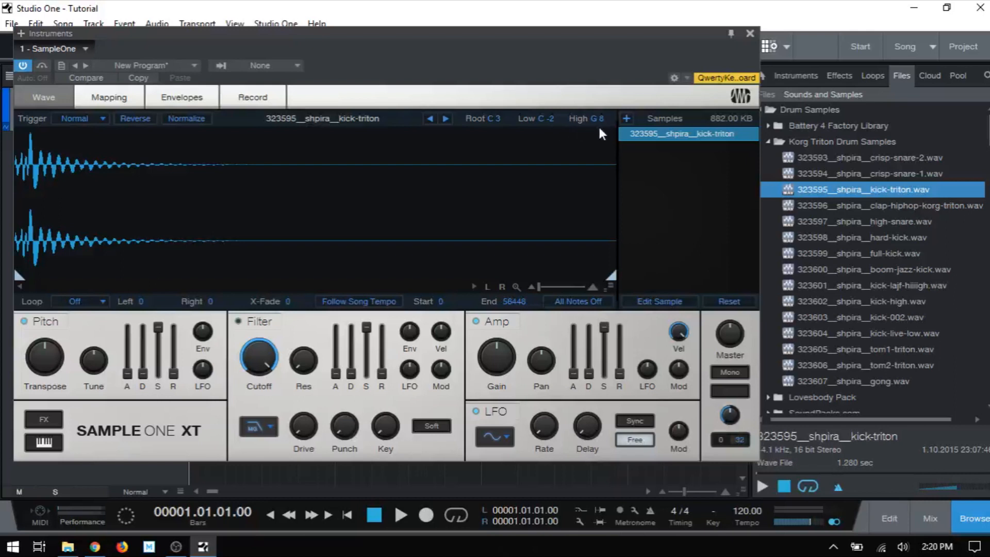
mouse_move(679, 217)
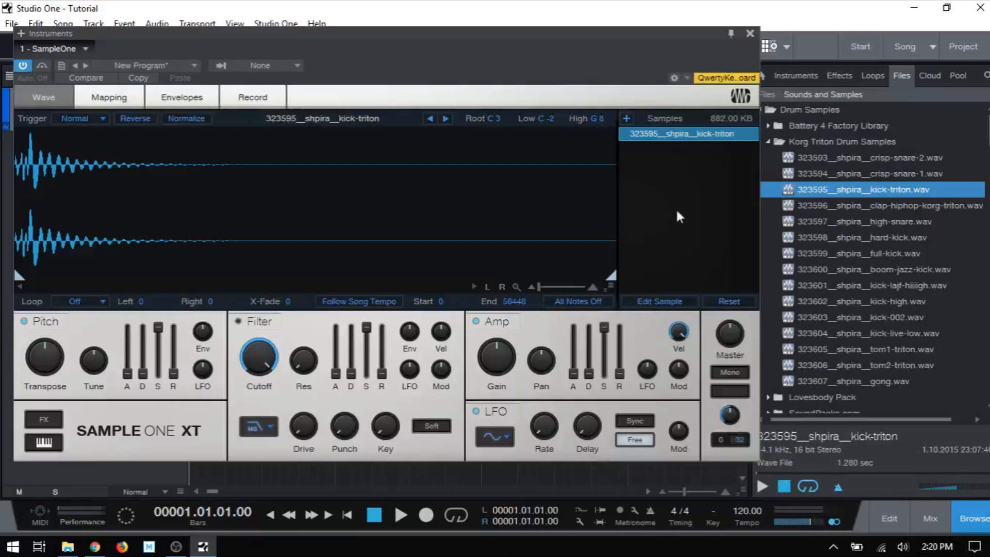
mouse_move(561, 163)
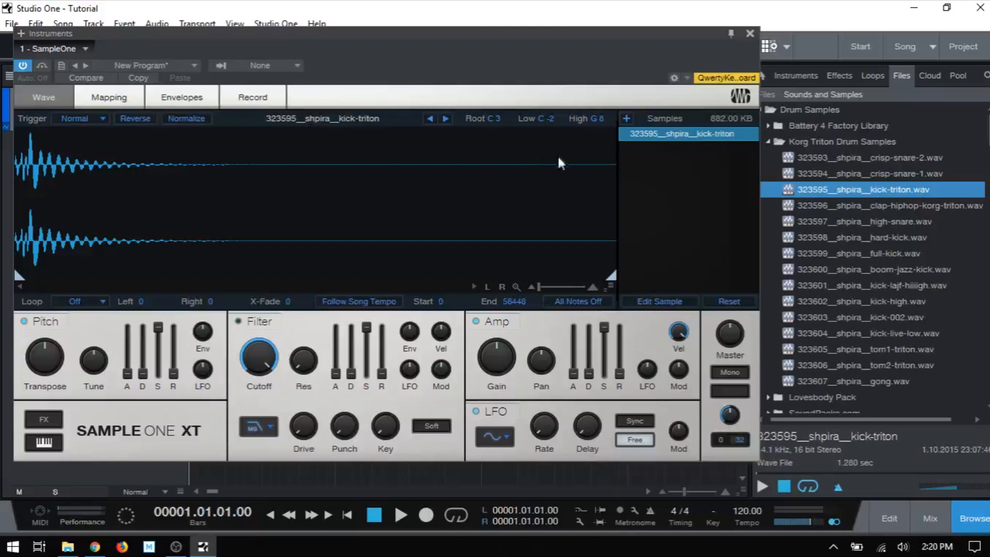
mouse_move(497, 133)
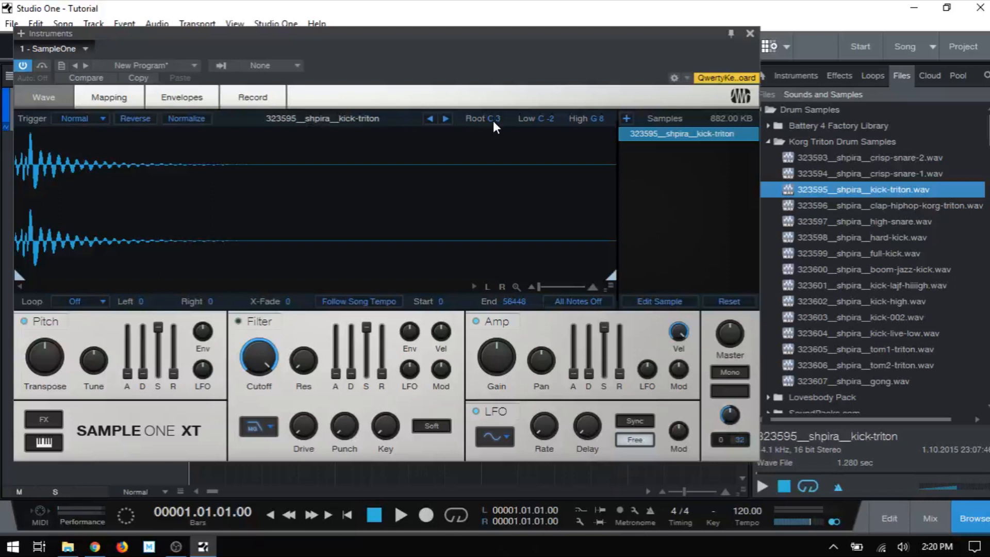
mouse_move(707, 154)
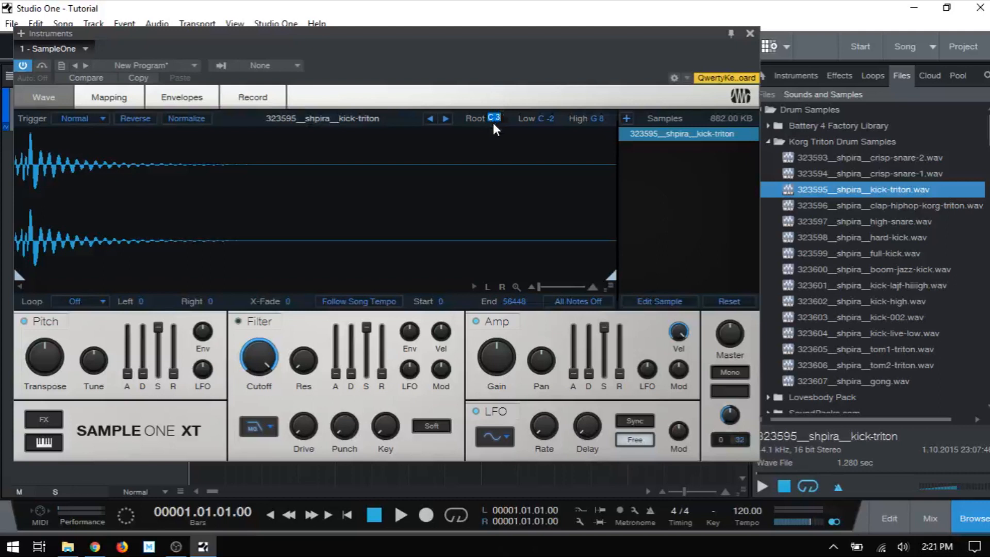
mouse_move(495, 101)
text(#2)
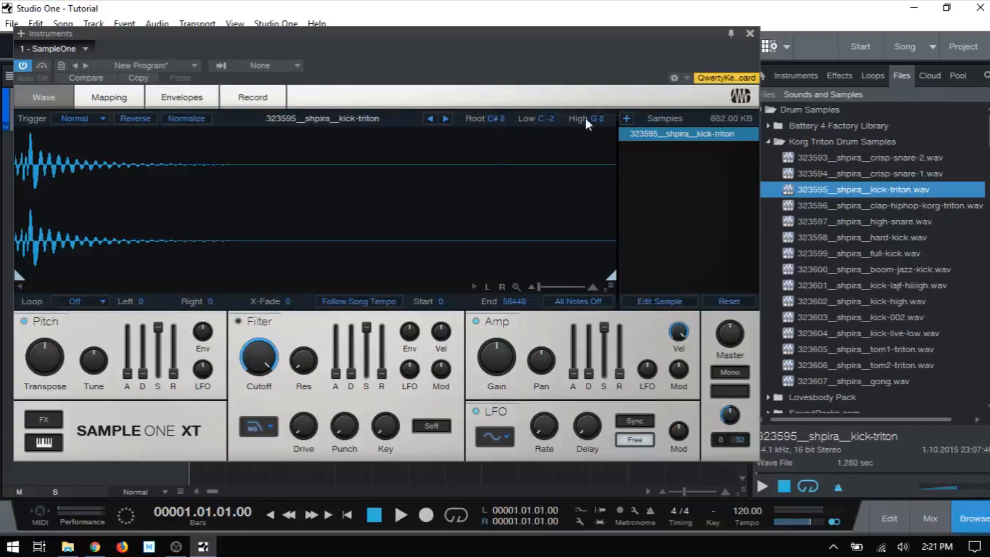
mouse_move(516, 175)
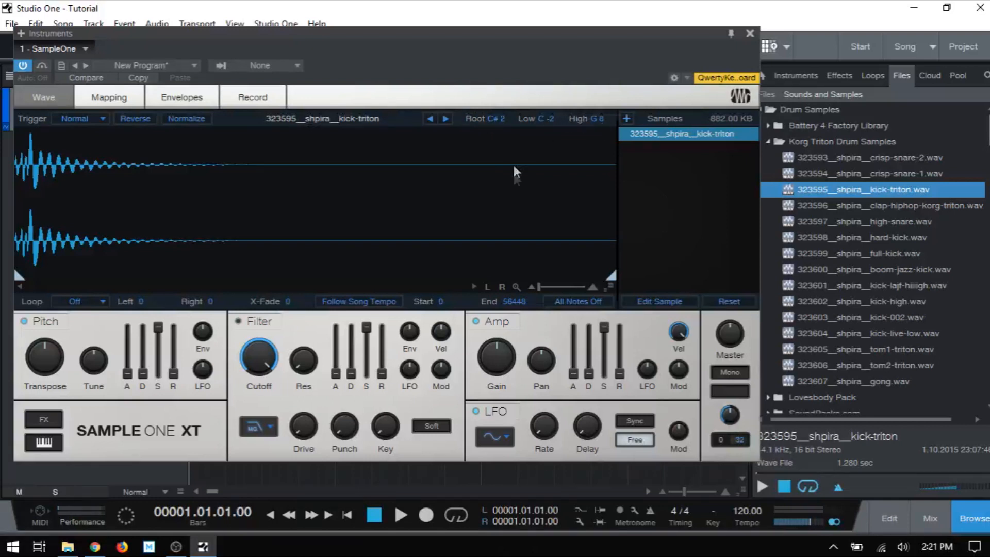
Set kick-triton's root to C#2 and add the 321167__lovesbody__hahn-kick.aiff sample.
click(108, 97)
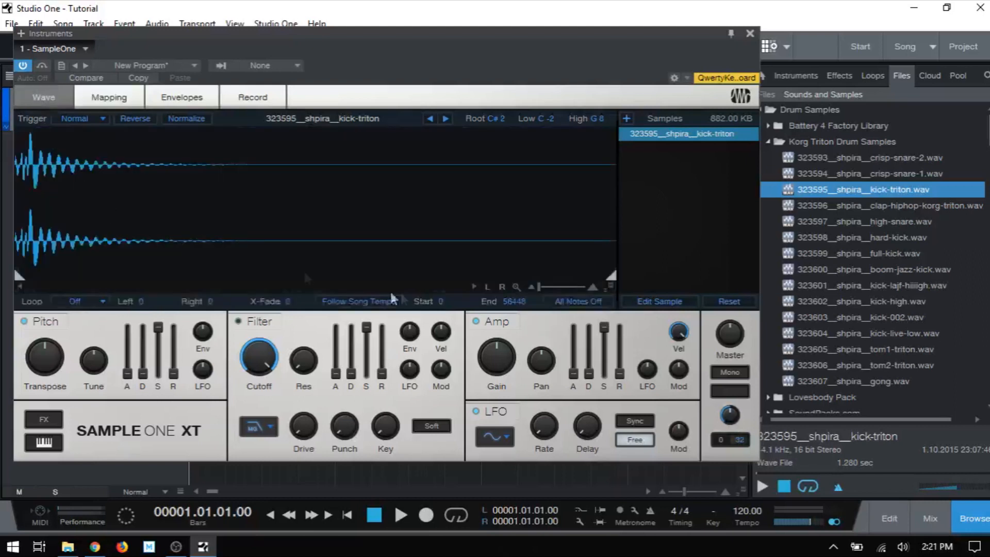
mouse_move(449, 204)
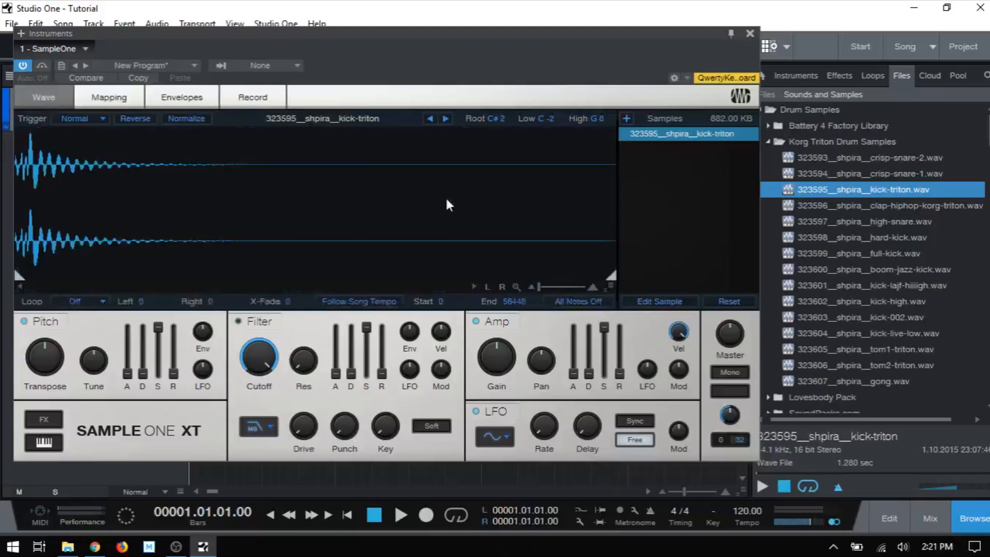
mouse_move(645, 196)
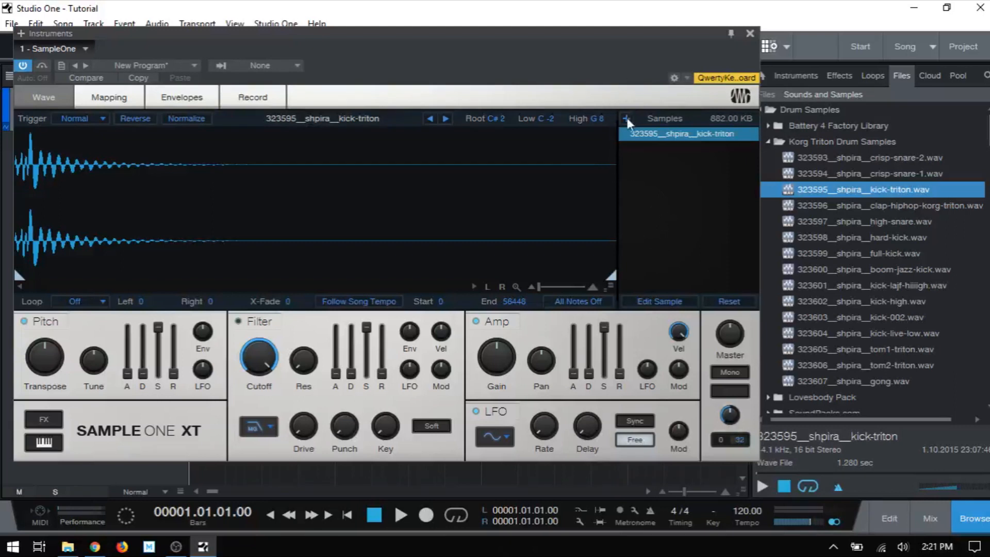
click(628, 118)
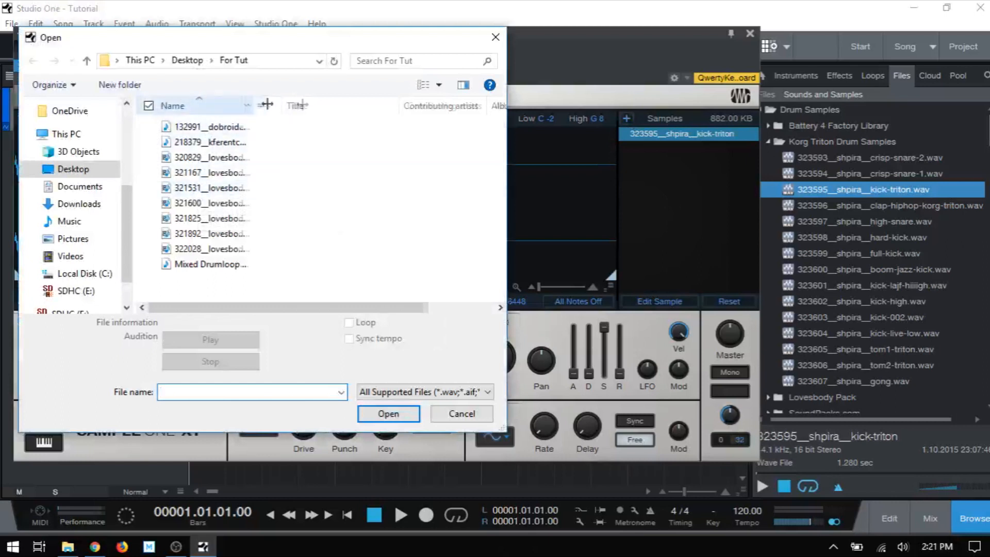
click(247, 172)
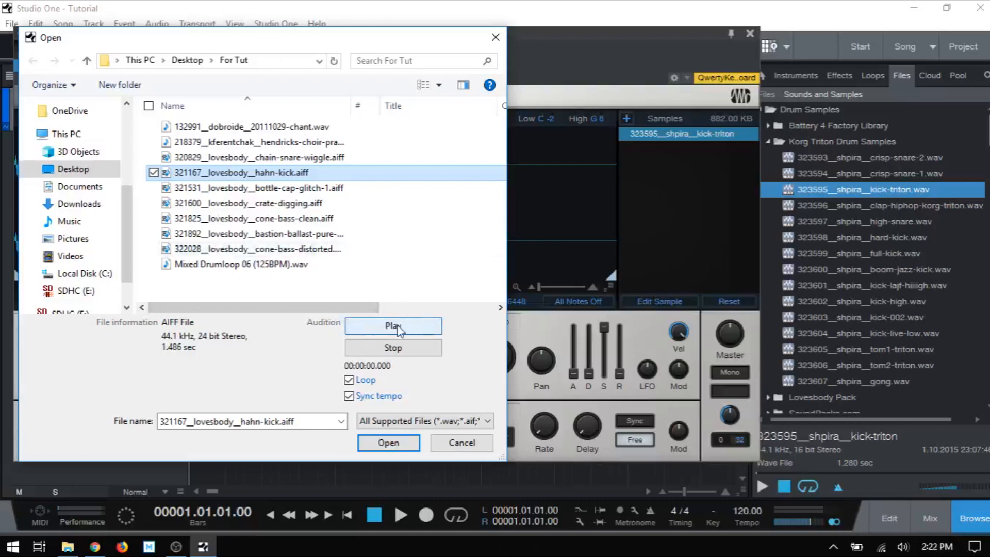
mouse_move(312, 421)
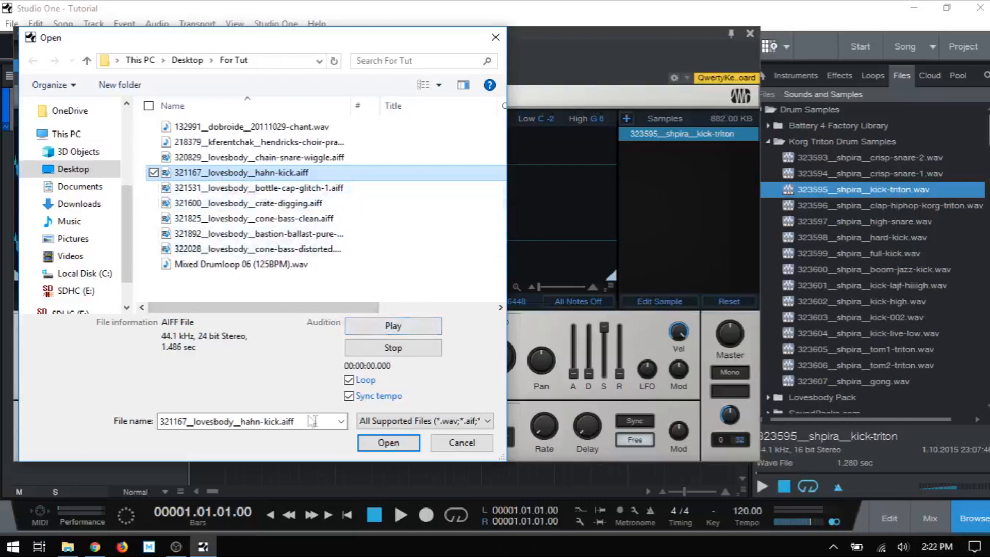
click(388, 443)
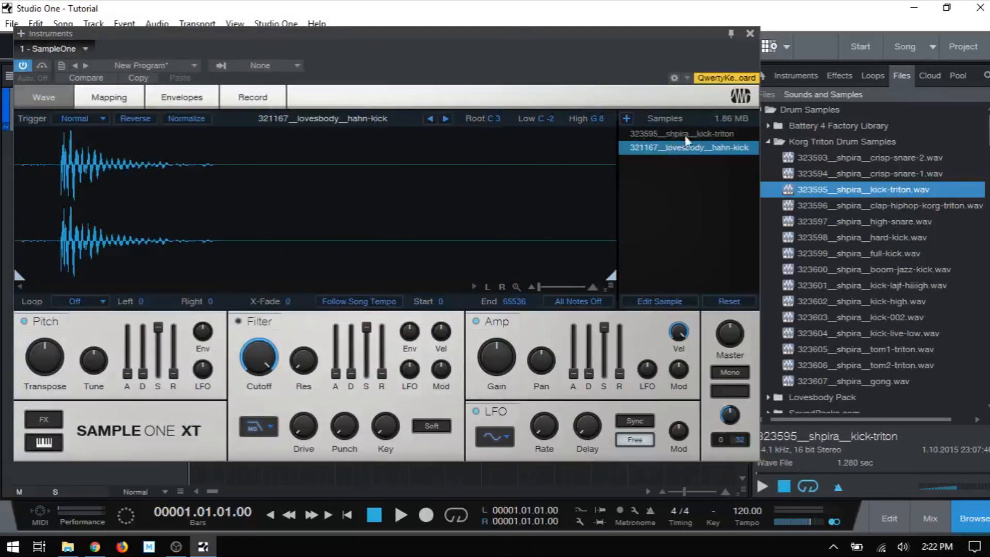
Reselect kick-triton in the Samples list, briefly visiting File Explorer before returning.
click(679, 133)
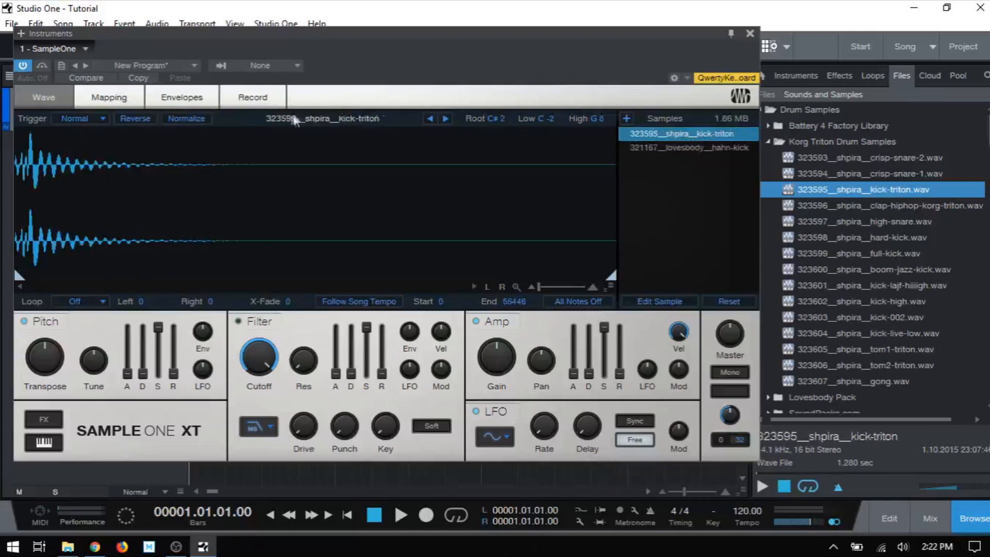
mouse_move(452, 124)
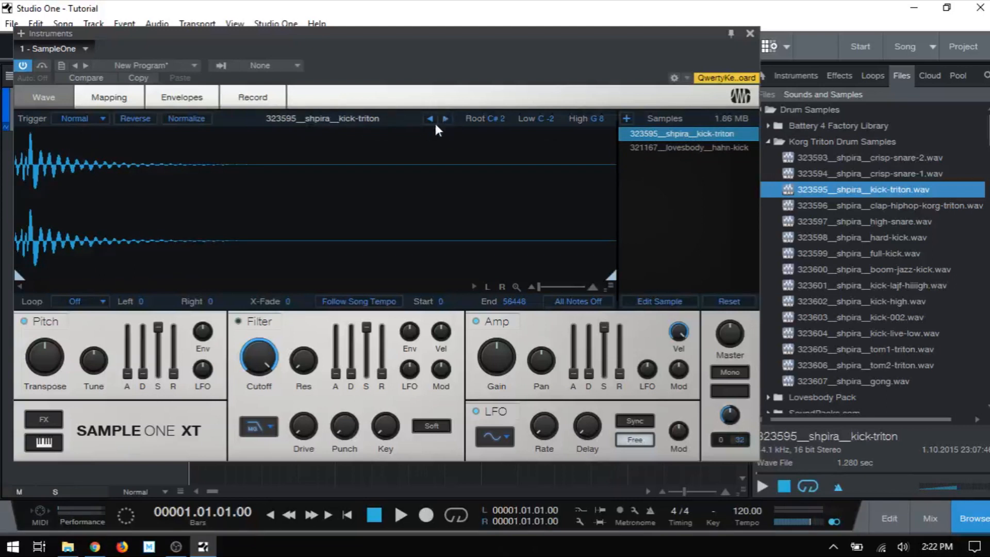
mouse_move(696, 146)
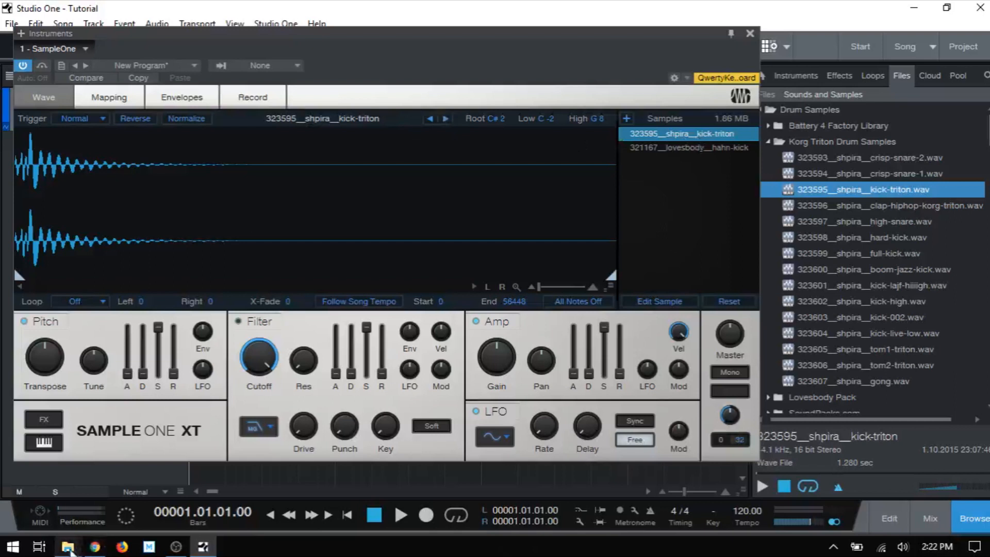
click(67, 547)
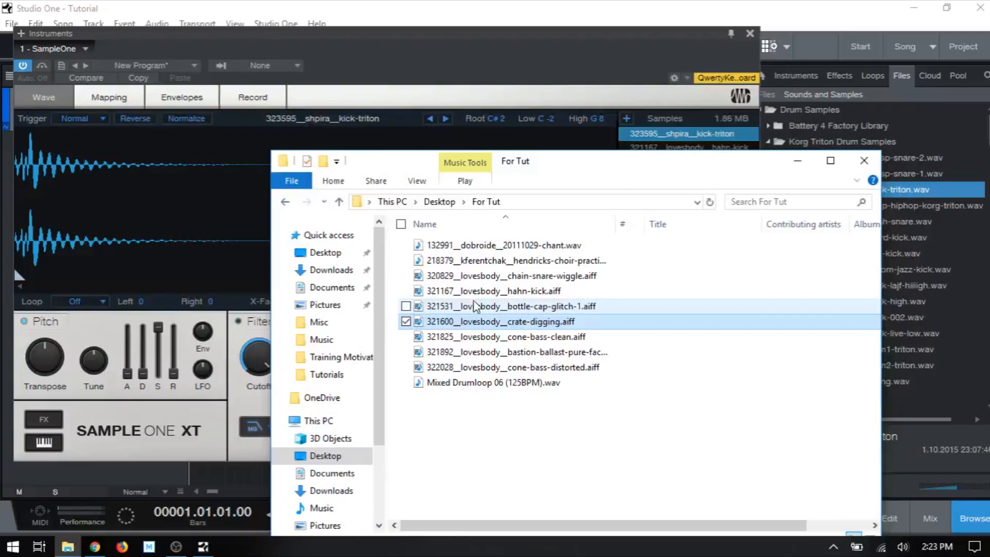
click(863, 161)
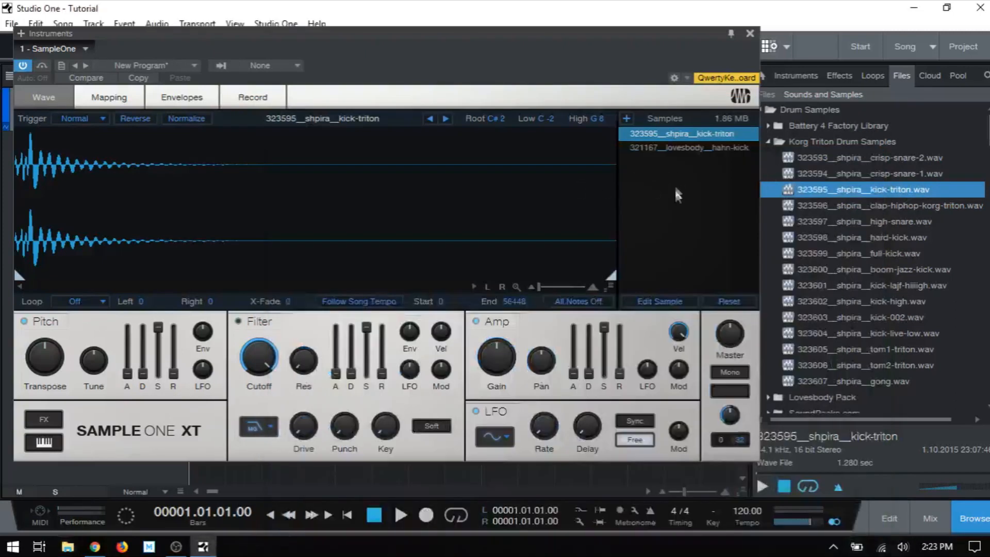
Add 132991__dobroide__20111029-chant.wav, then step to the next file, hendricks-choir-practice.
click(627, 119)
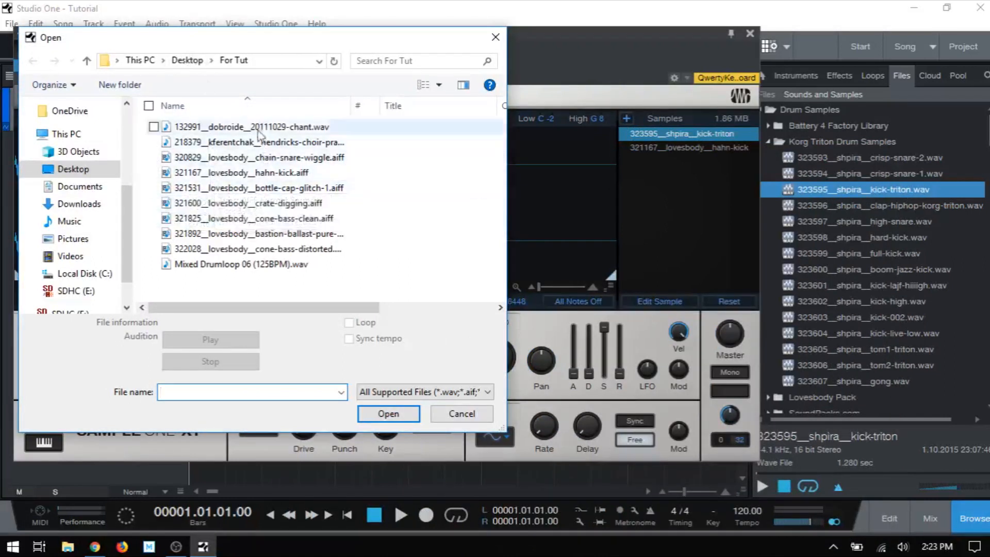
click(251, 126)
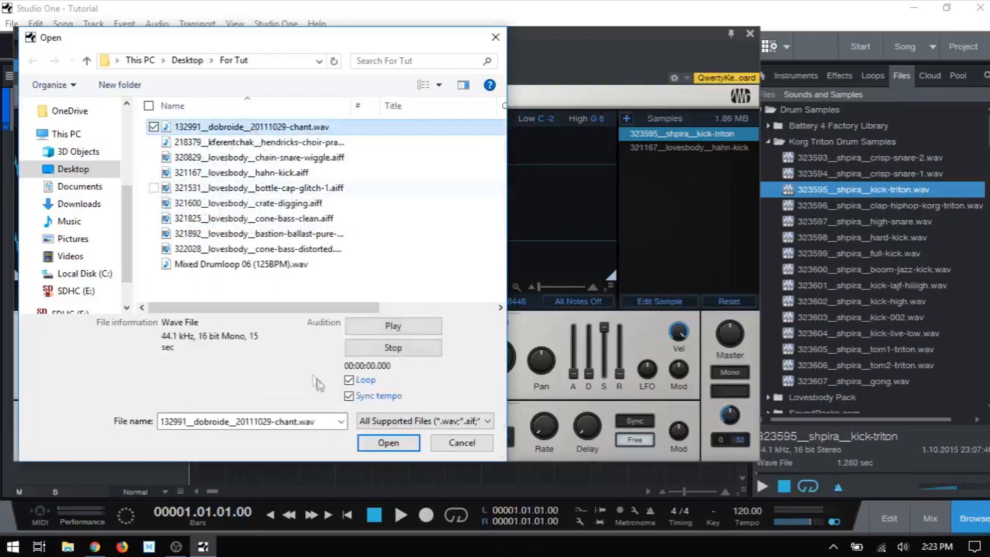
click(388, 442)
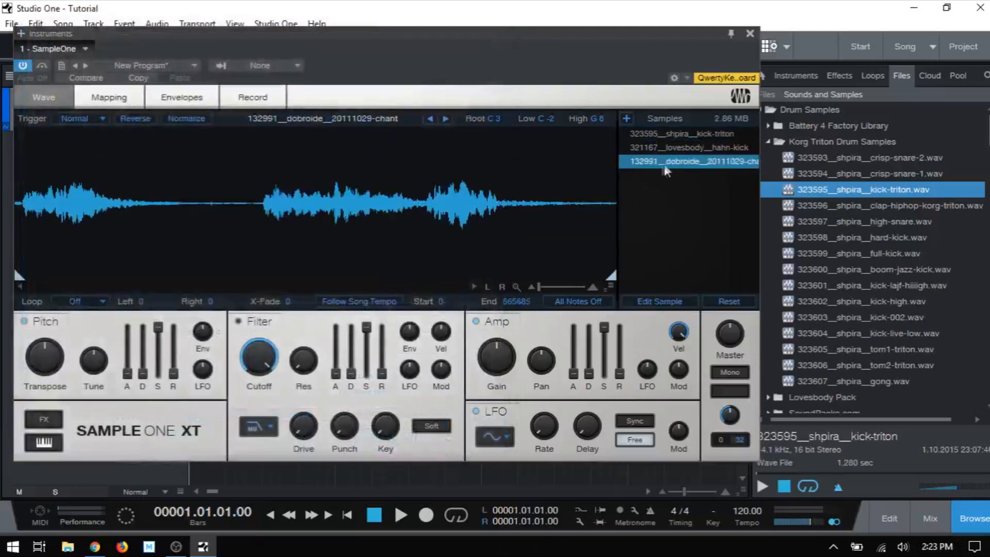
mouse_move(404, 137)
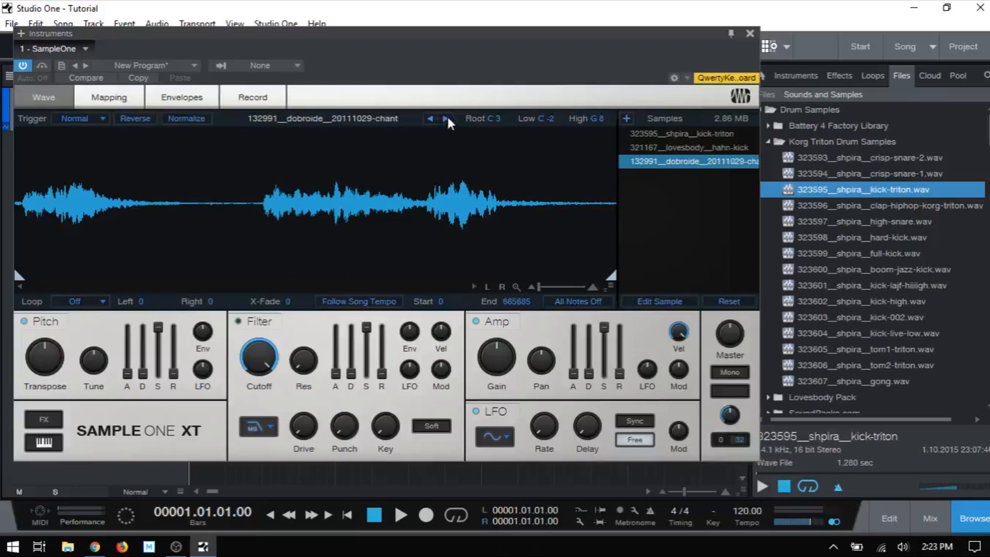
mouse_move(445, 119)
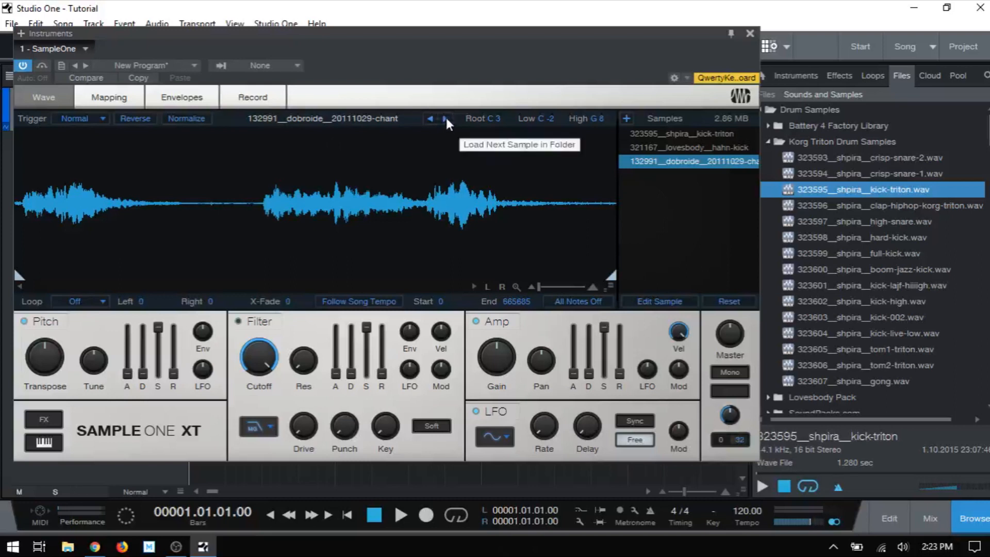
click(445, 118)
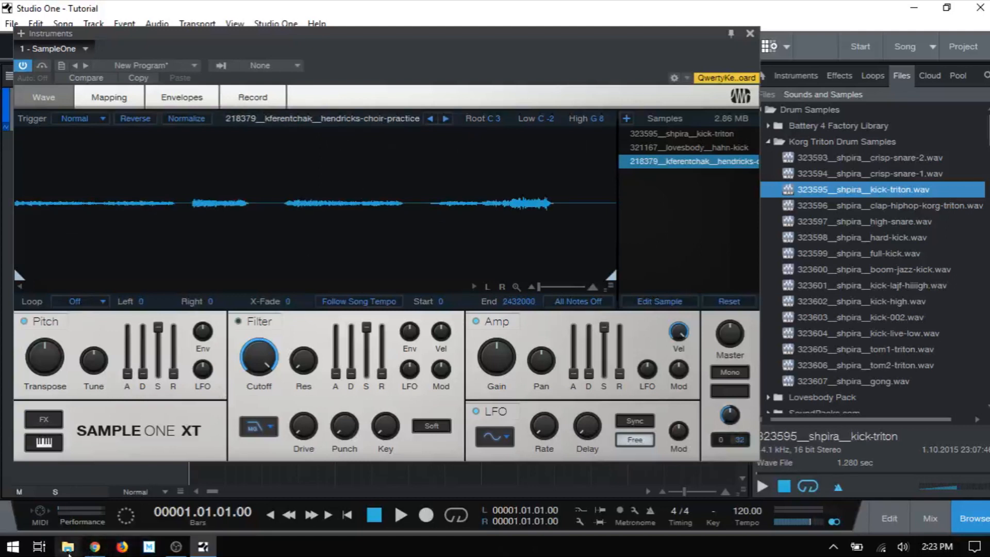
Open Desktop > For Tut in File Explorer.
click(67, 546)
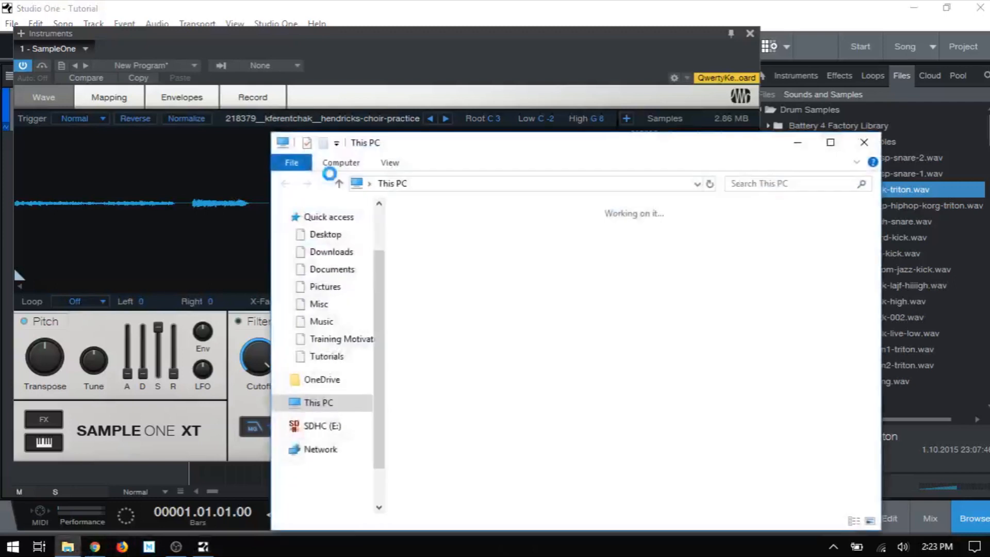
click(319, 402)
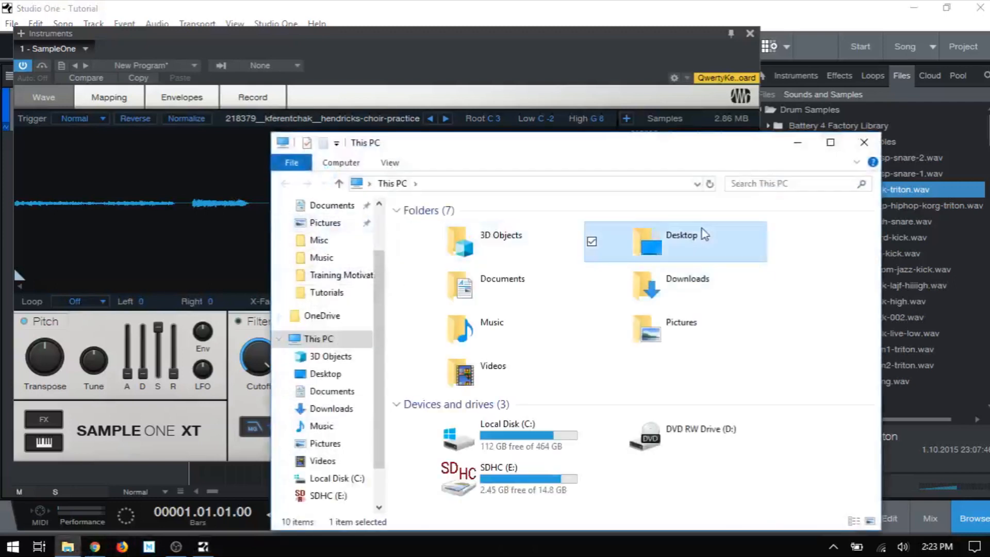
double_click(646, 242)
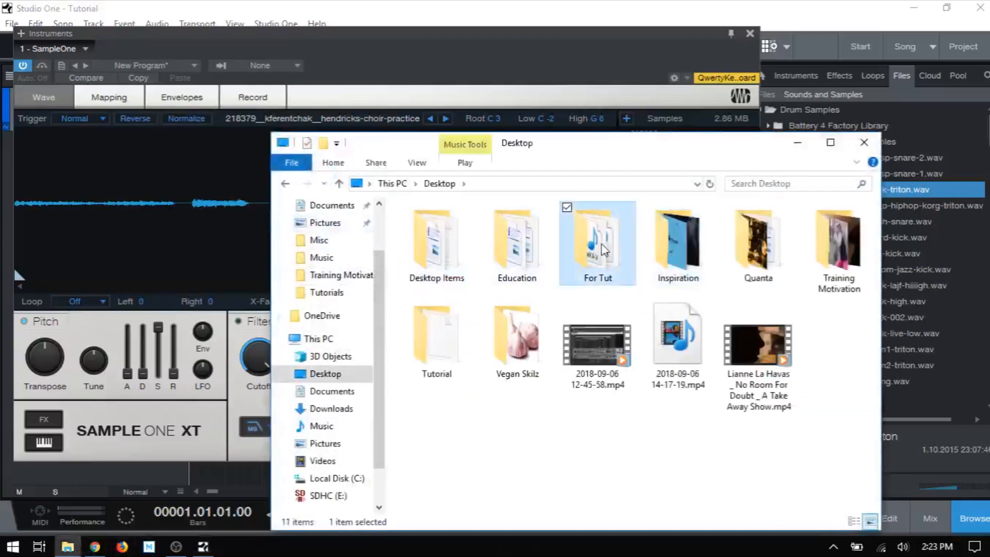
double_click(596, 237)
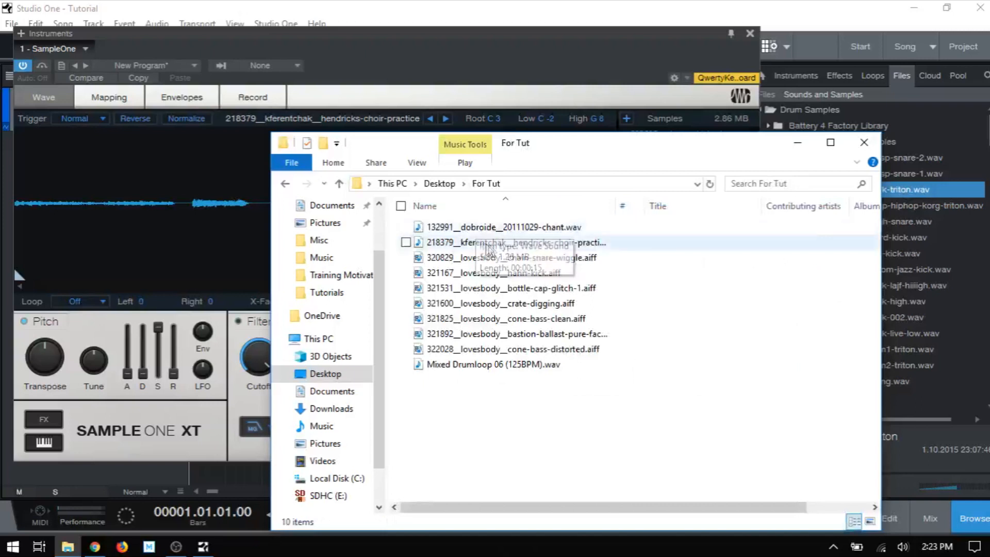
mouse_move(801, 149)
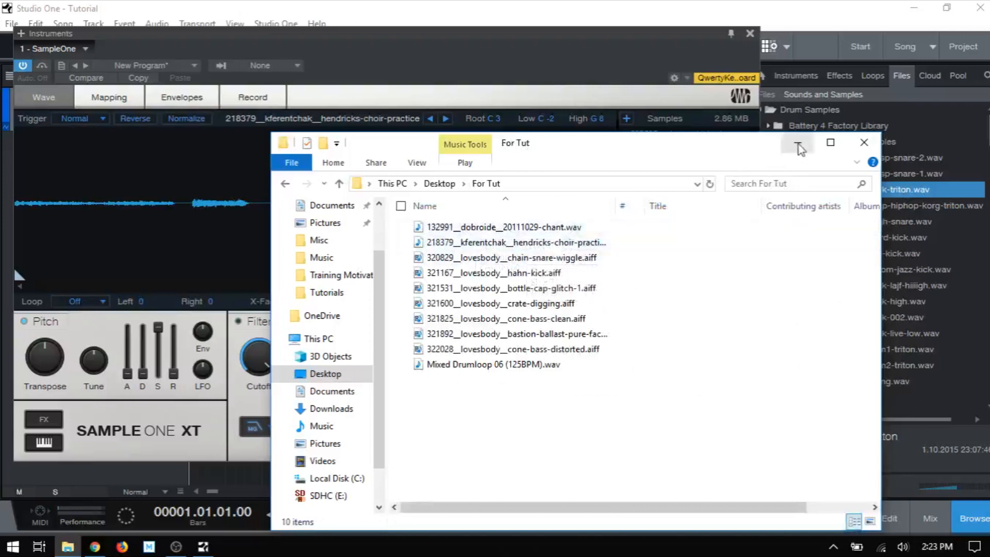
Hide Explorer and swap in the chain-snare-wiggle sample, reaching 3.86 MB.
click(863, 143)
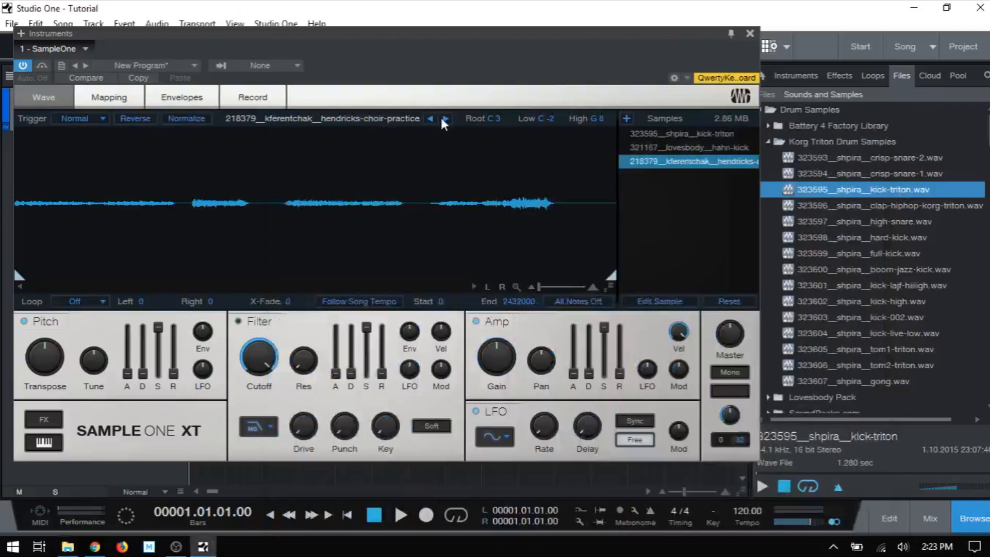
click(445, 118)
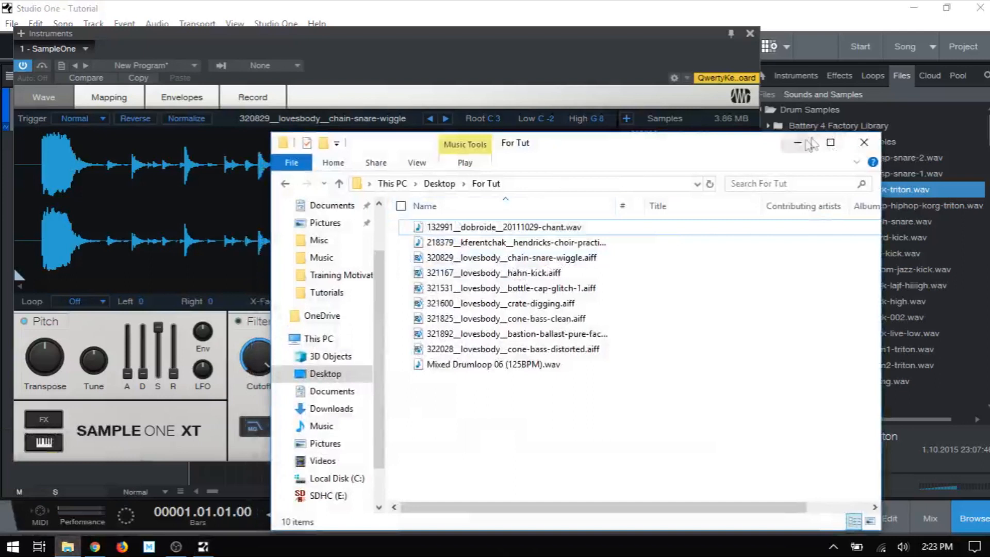
click(864, 142)
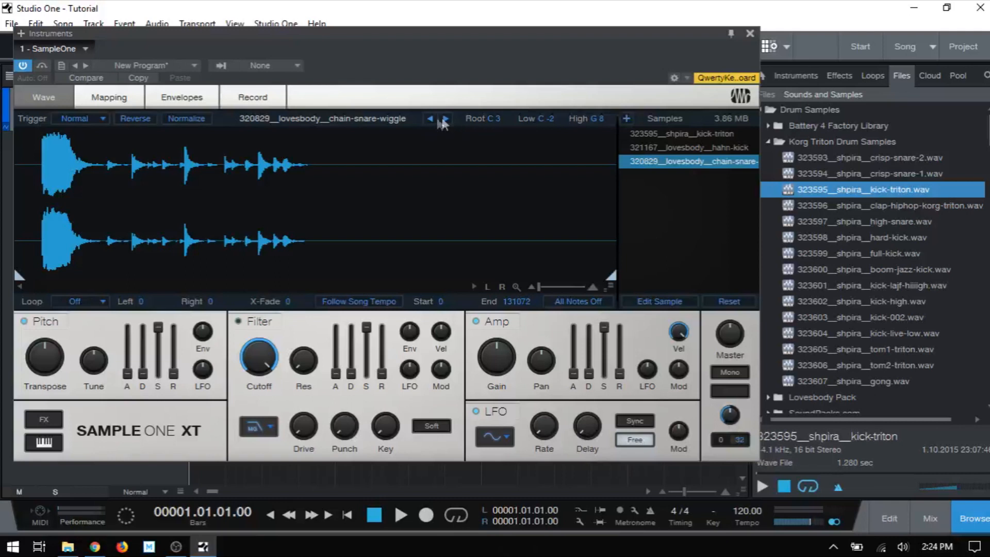
mouse_move(650, 227)
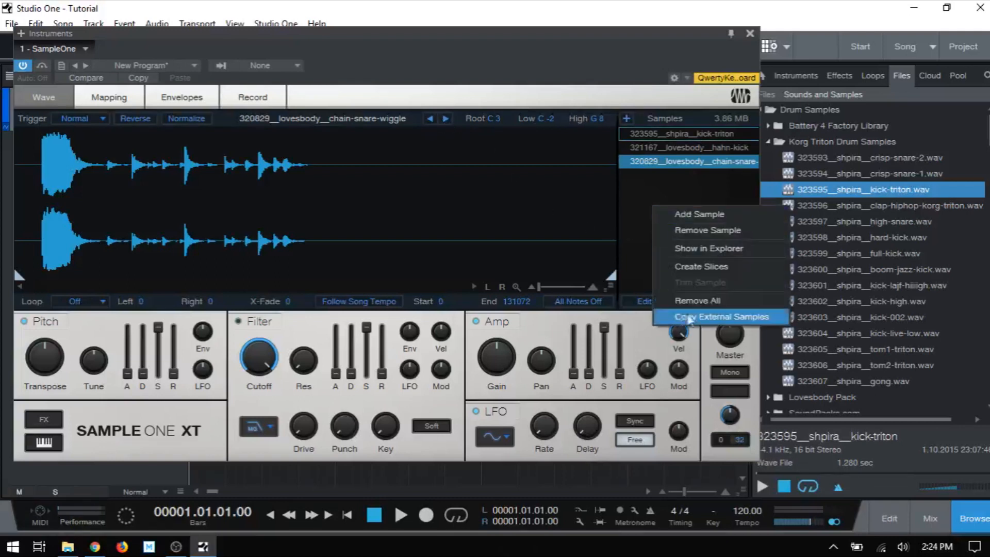
Choose Remove All and confirm, leaving an empty 0-byte program.
click(718, 316)
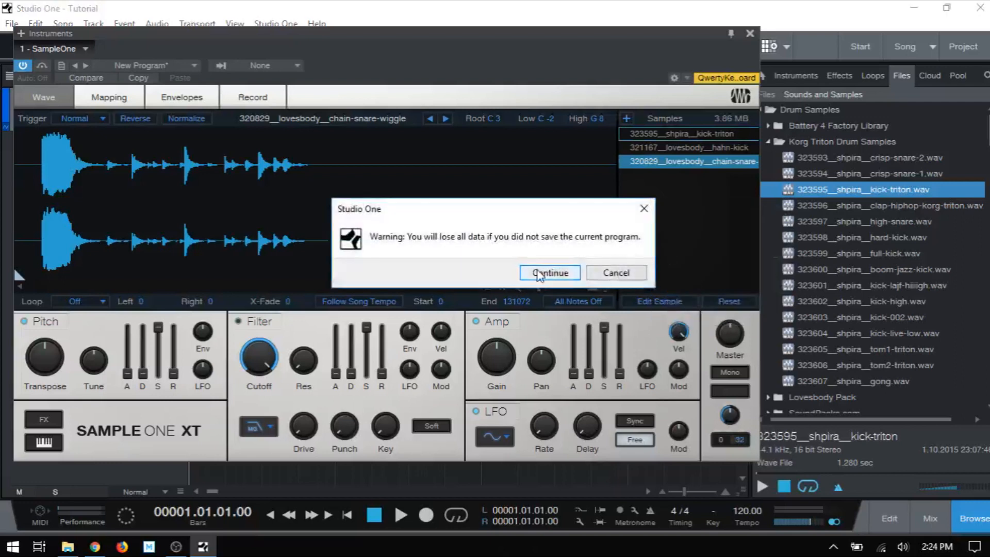
click(548, 272)
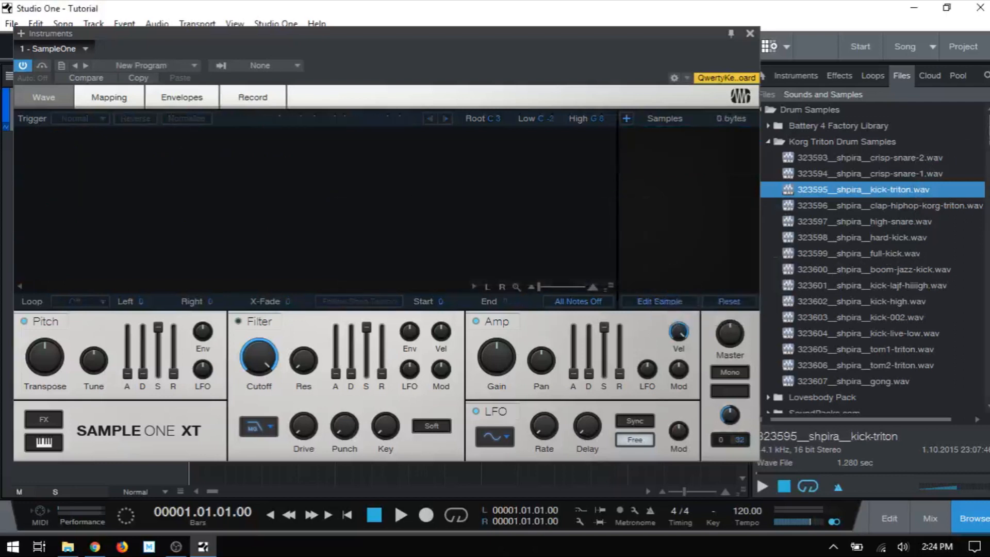
scroll(down, 3)
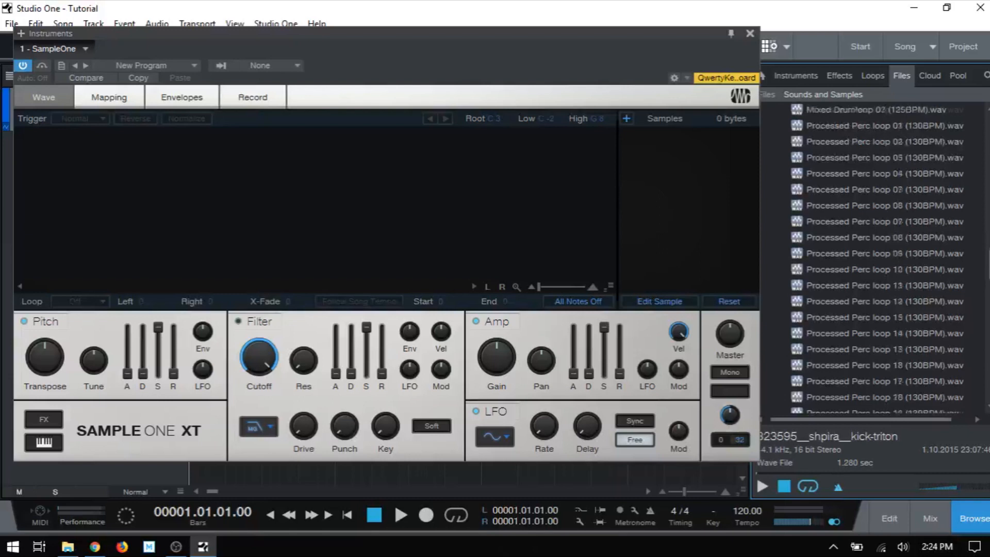
scroll(up, 3)
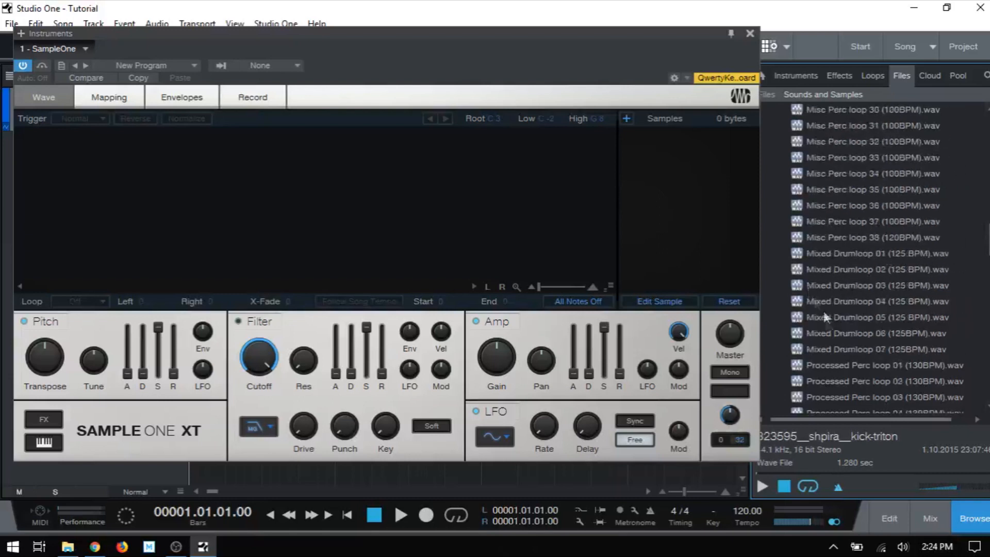
Drag Mixed Drumloop 06 (125BPM).wav into Sample One XT to slice it.
click(878, 334)
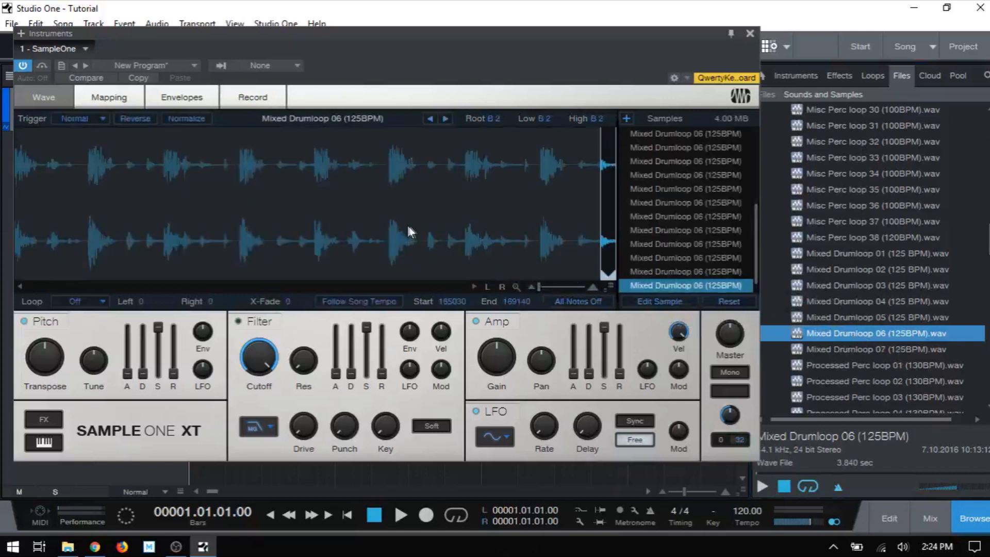
mouse_move(262, 177)
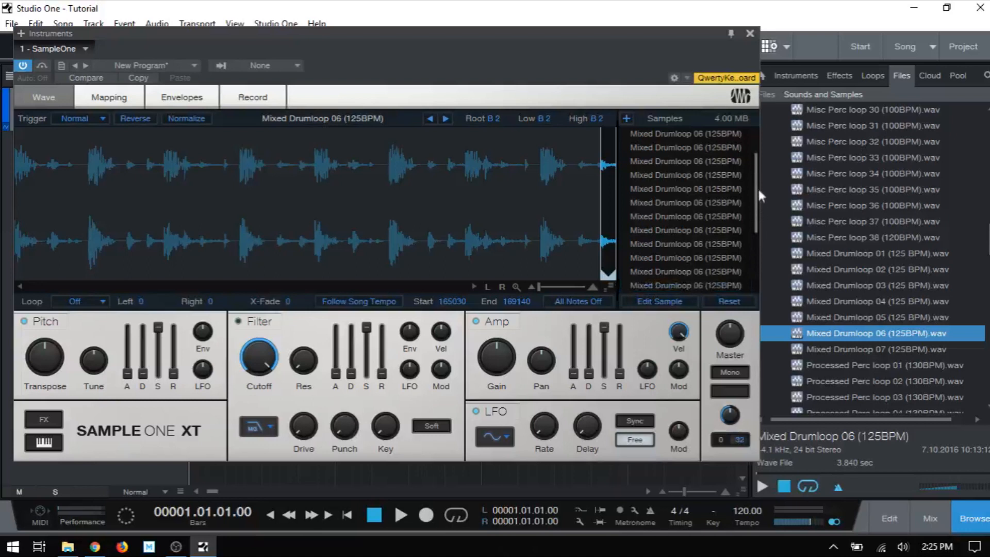
Select drumloop slices on C1, D#1, E1, C1 again, G1, and a later slice.
click(685, 133)
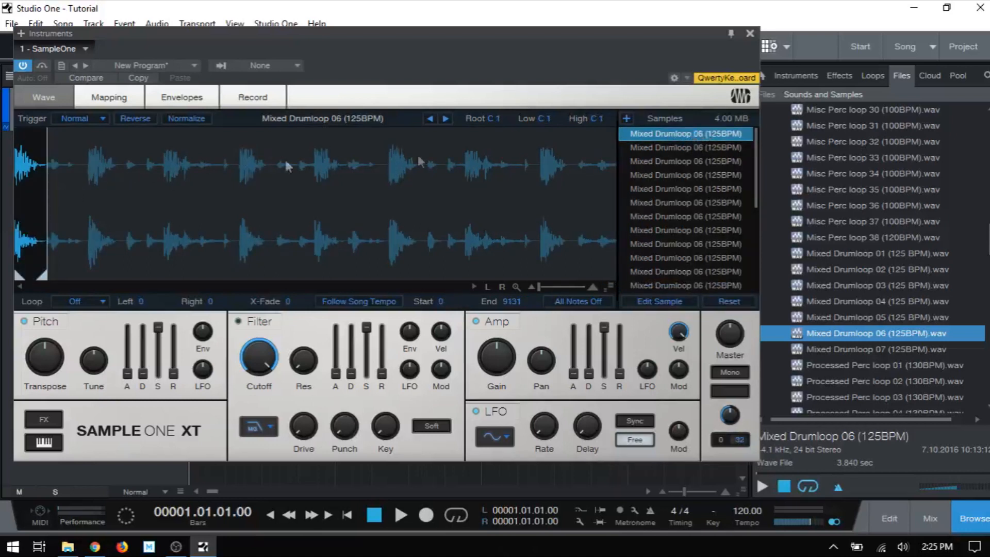
mouse_move(88, 197)
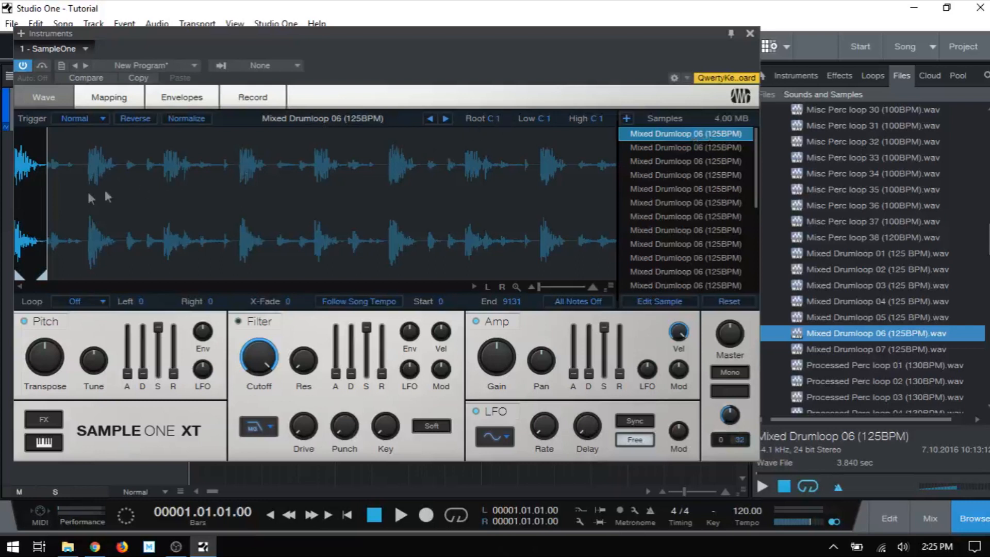
mouse_move(596, 129)
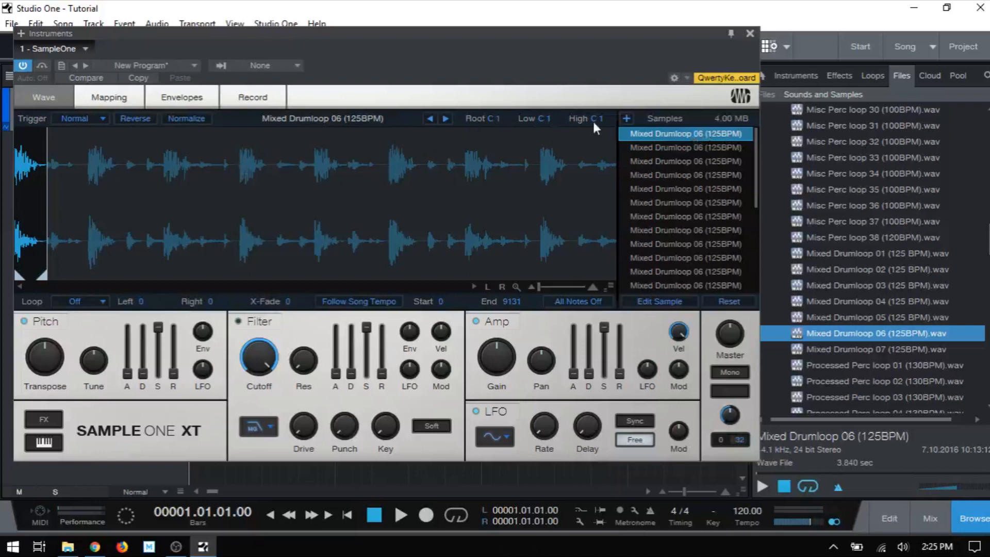
mouse_move(407, 190)
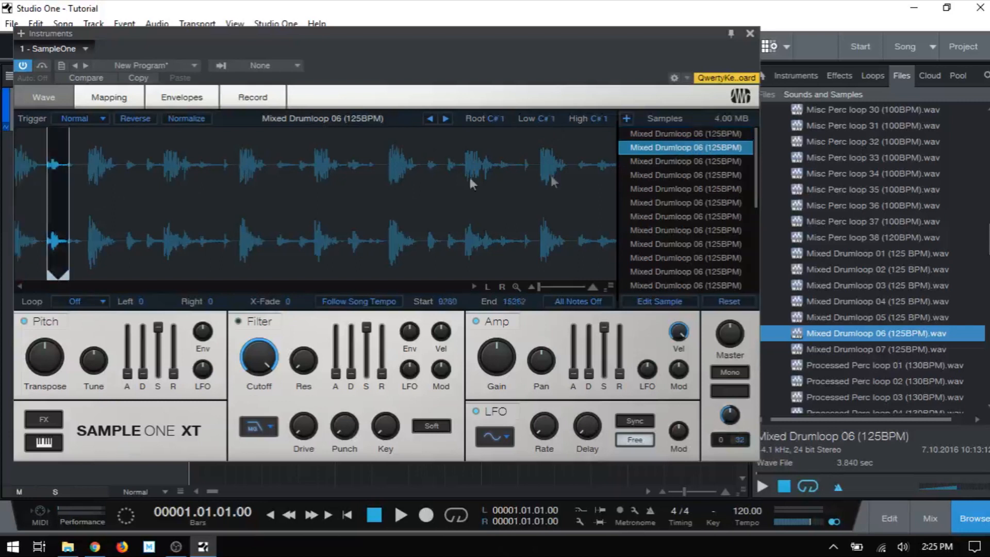
mouse_move(523, 129)
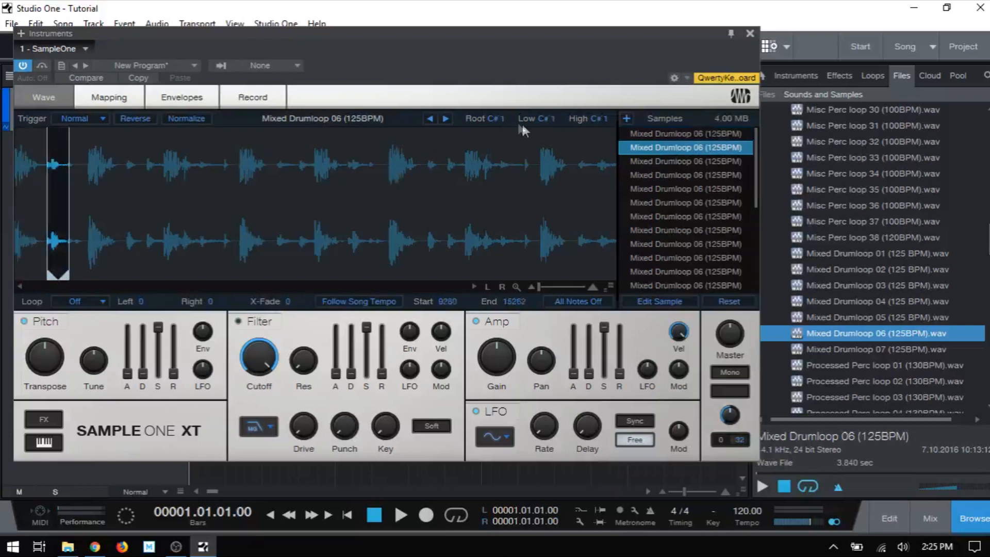
mouse_move(597, 131)
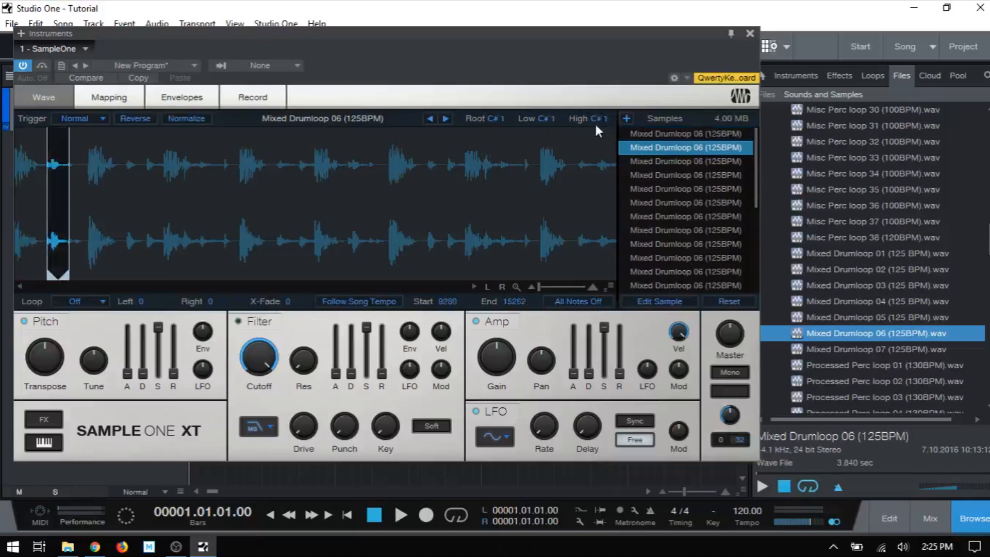
mouse_move(695, 166)
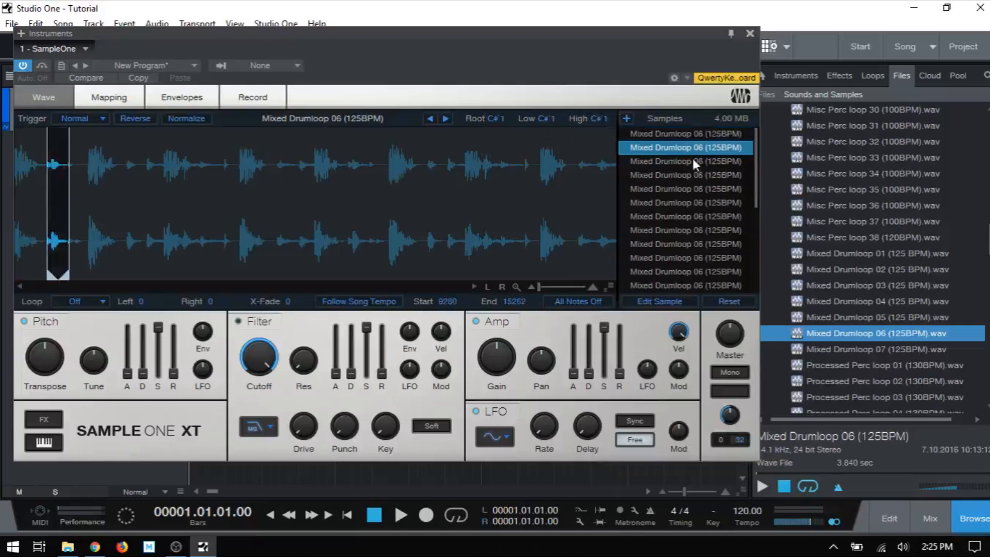
click(685, 175)
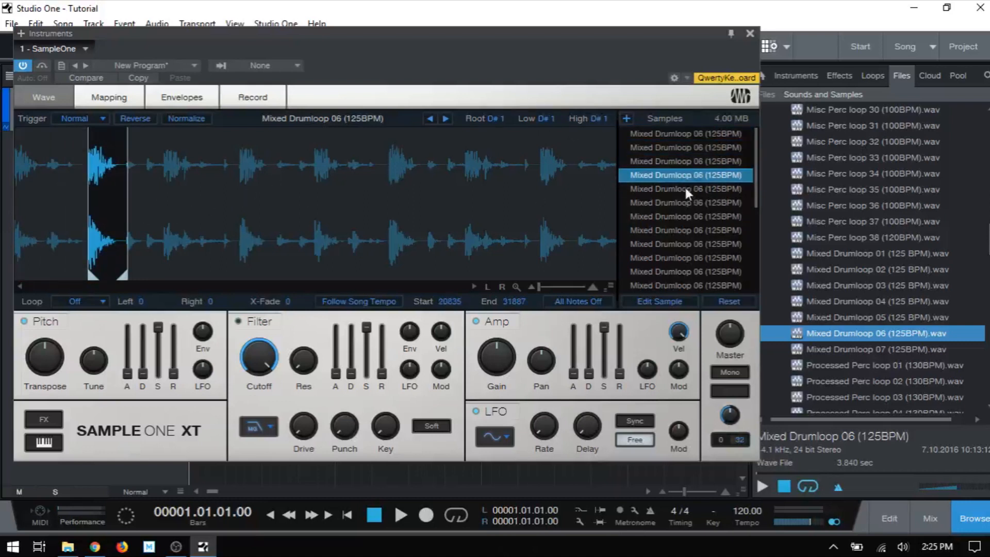
click(684, 189)
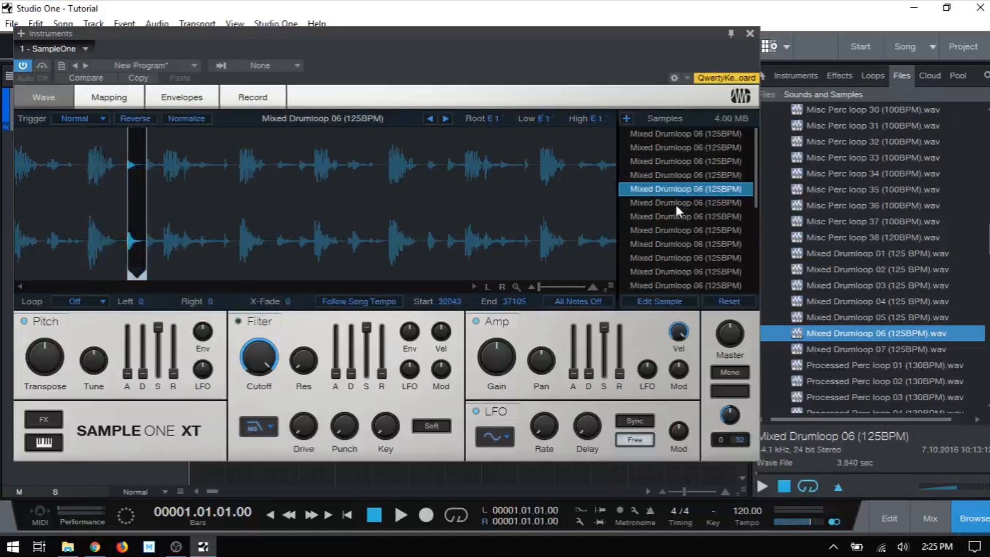
mouse_move(678, 142)
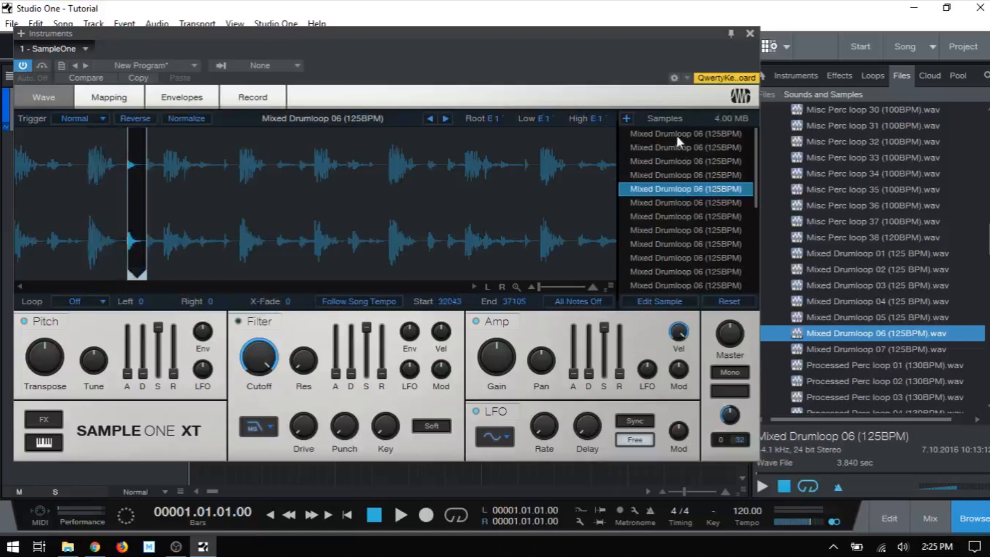
click(683, 133)
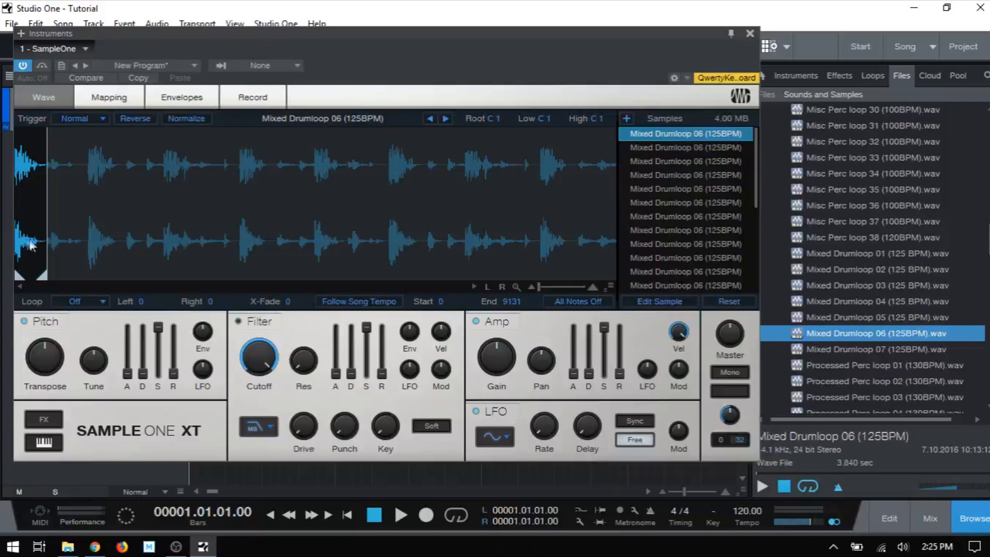
mouse_move(689, 213)
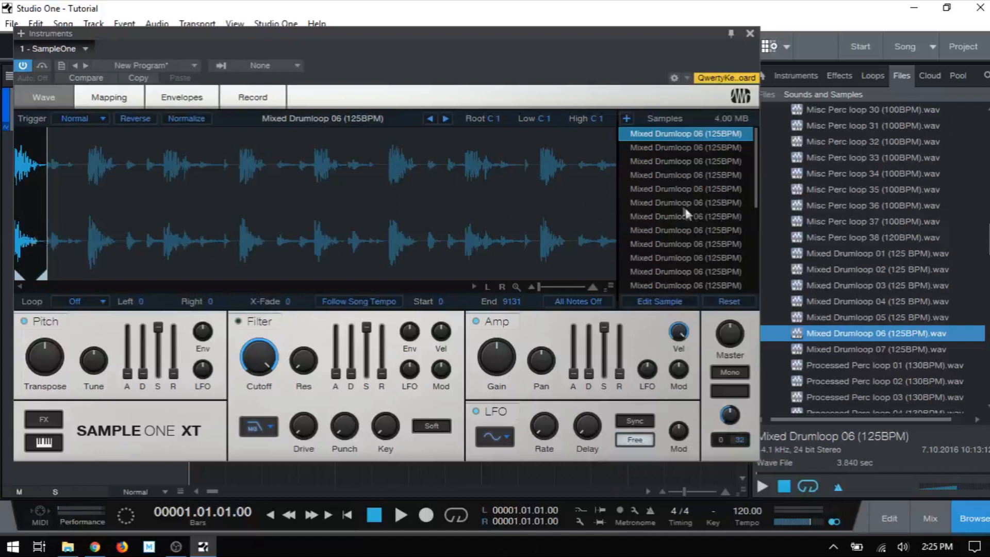
click(686, 230)
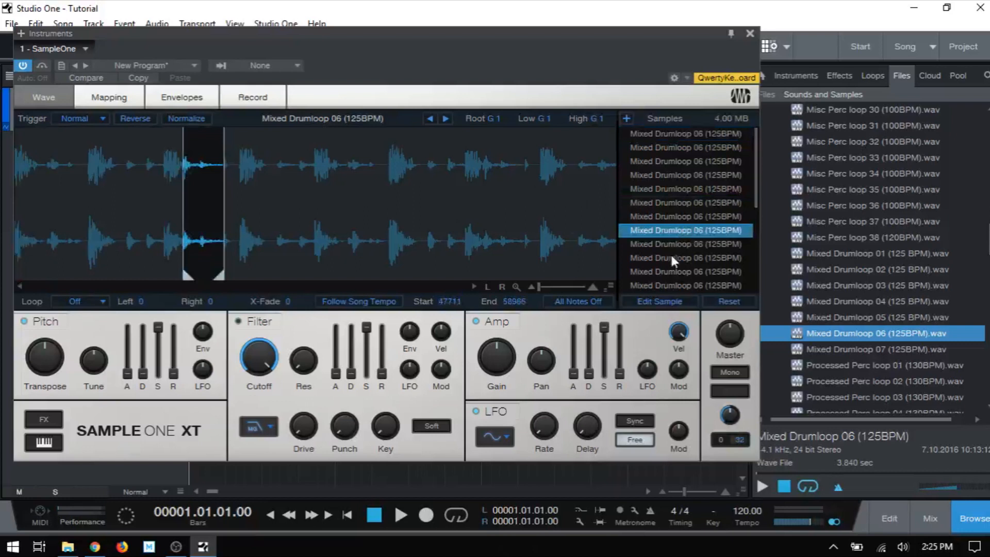
click(684, 258)
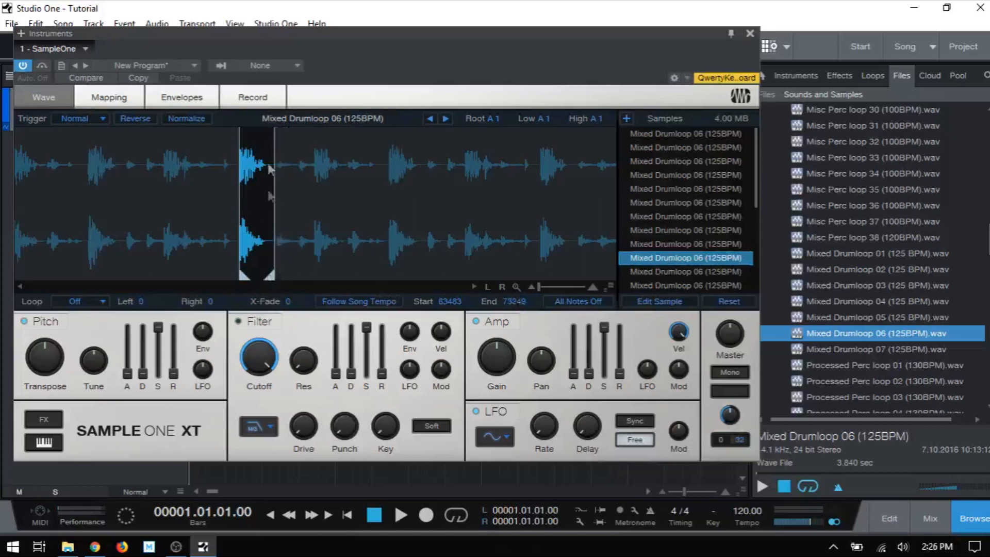
mouse_move(298, 195)
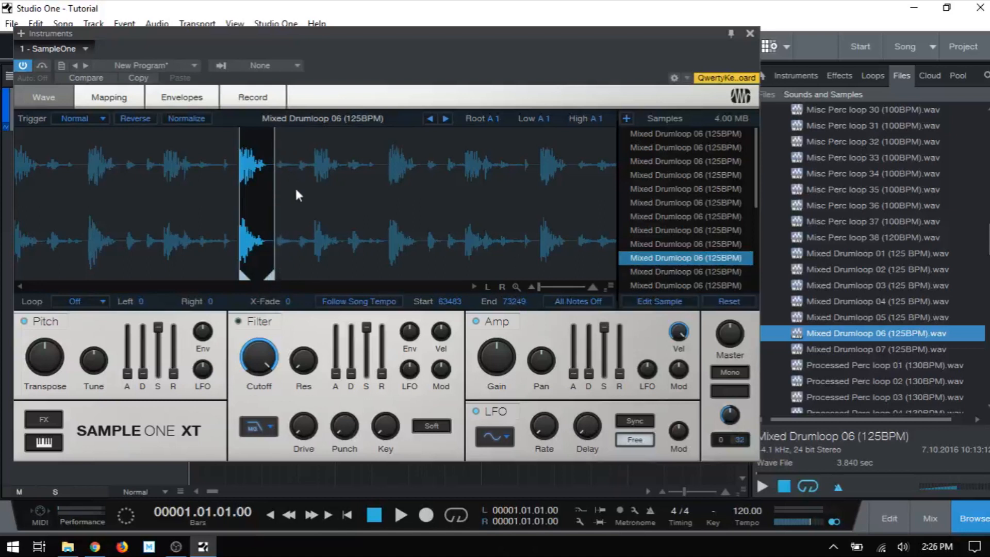
Clear the Drumloop 06 slices from Sample One XT's program, confirming the discard warning.
click(687, 188)
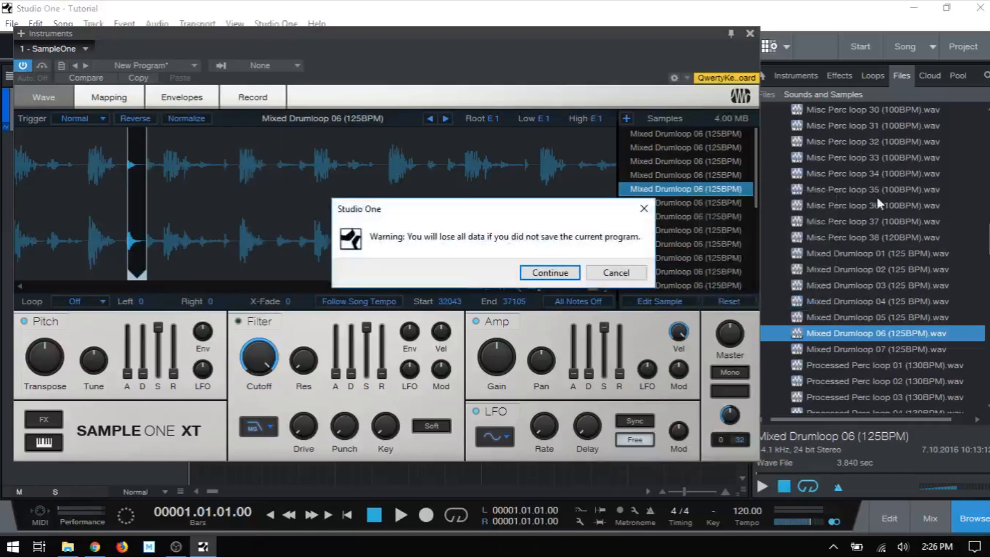
click(549, 273)
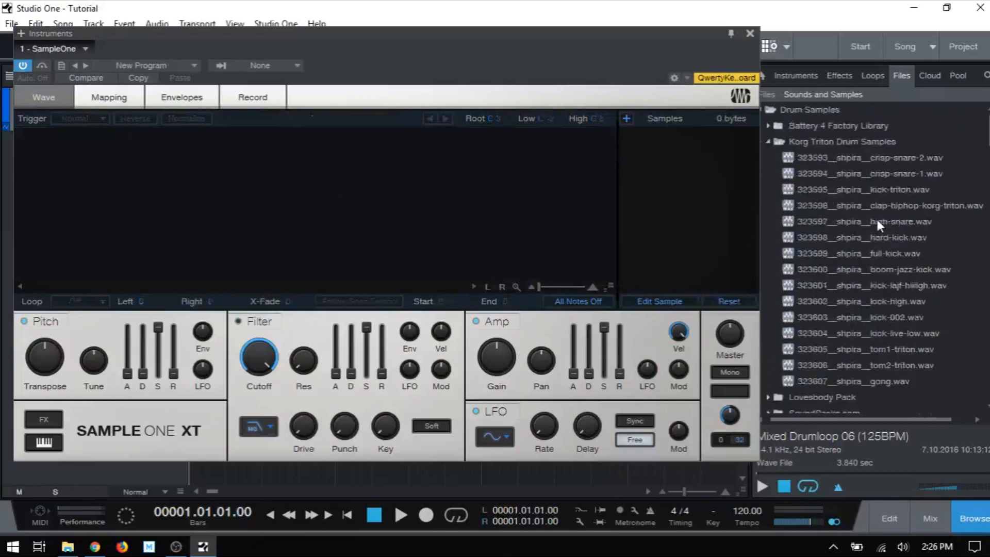
scroll(down, 3)
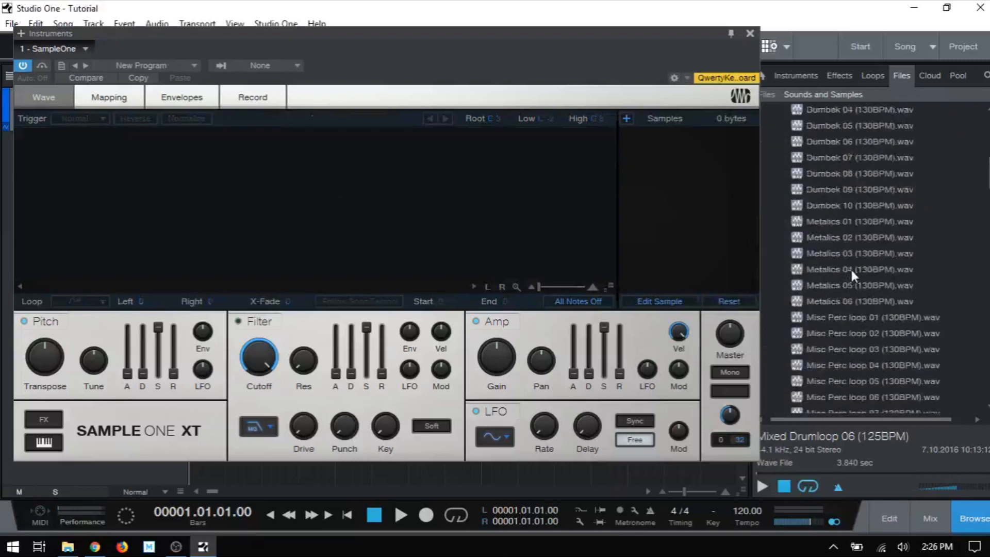
scroll(down, 3)
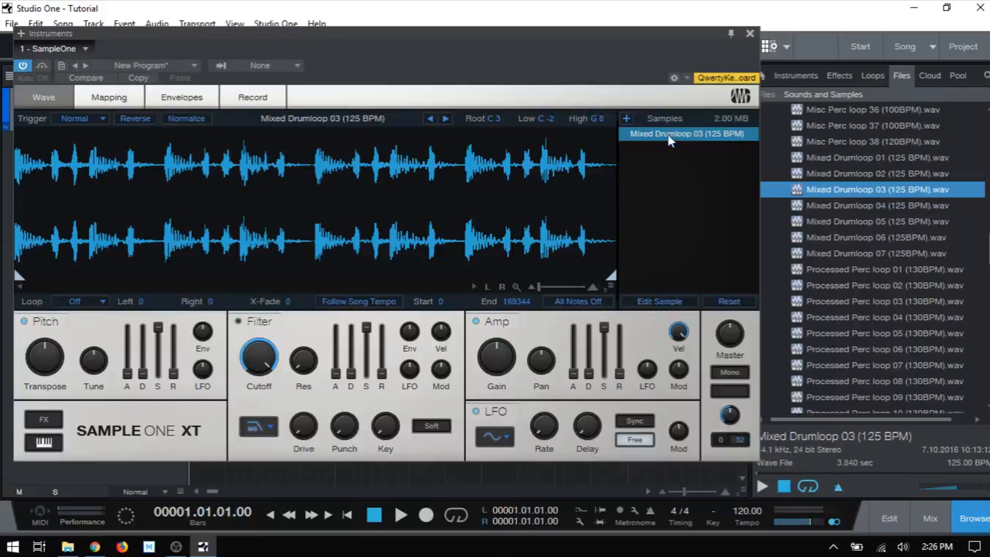
Slice Mixed Drumloop 03 into many sample entries, bringing memory to 4.00 MB.
right_click(688, 133)
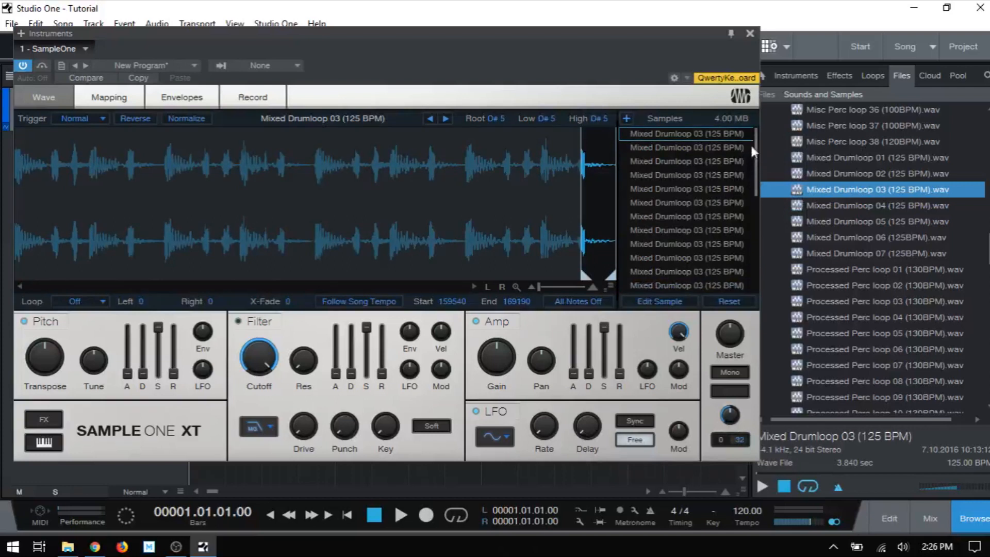
click(685, 133)
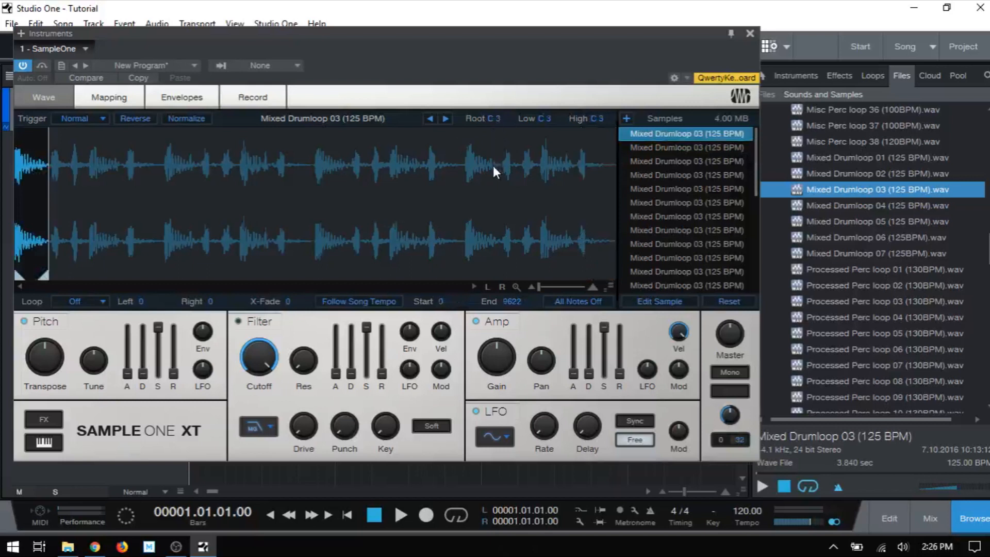
mouse_move(467, 156)
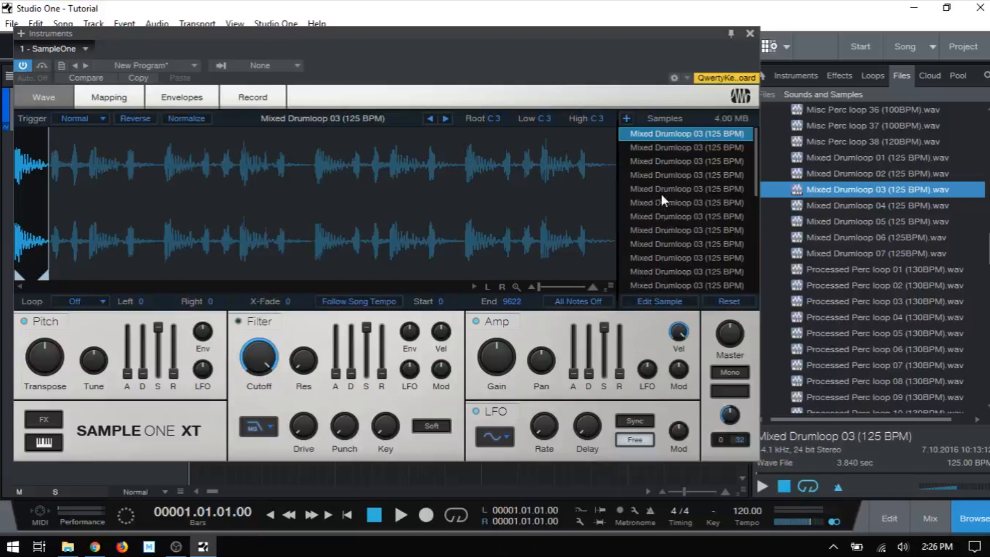
right_click(685, 203)
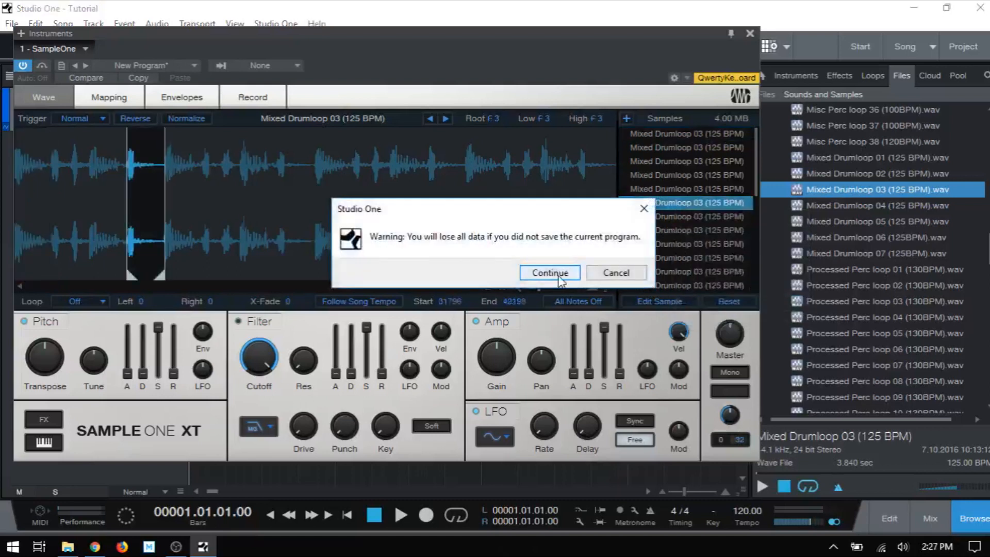
Confirm discarding the Drumloop 03 slices, leaving an empty 0-byte program.
click(548, 272)
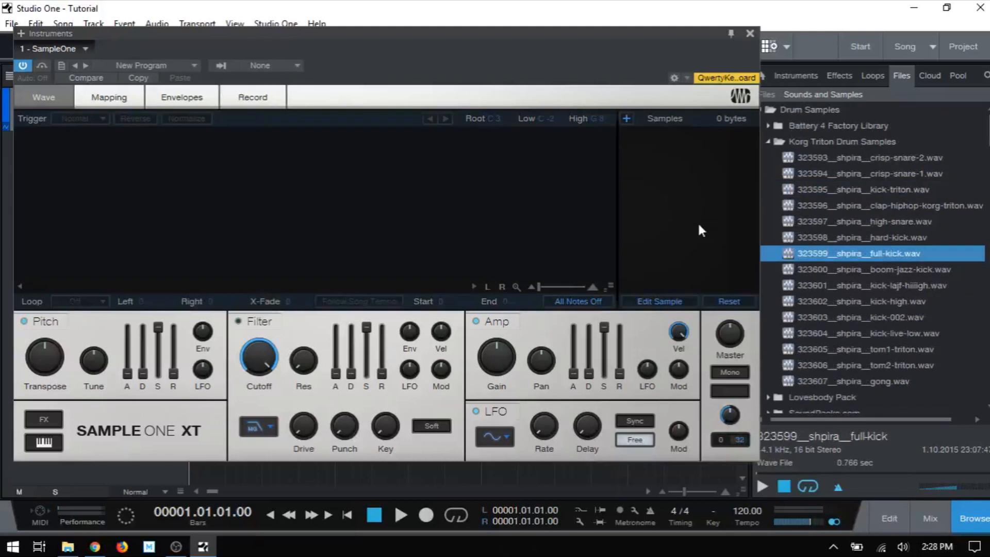
mouse_move(694, 185)
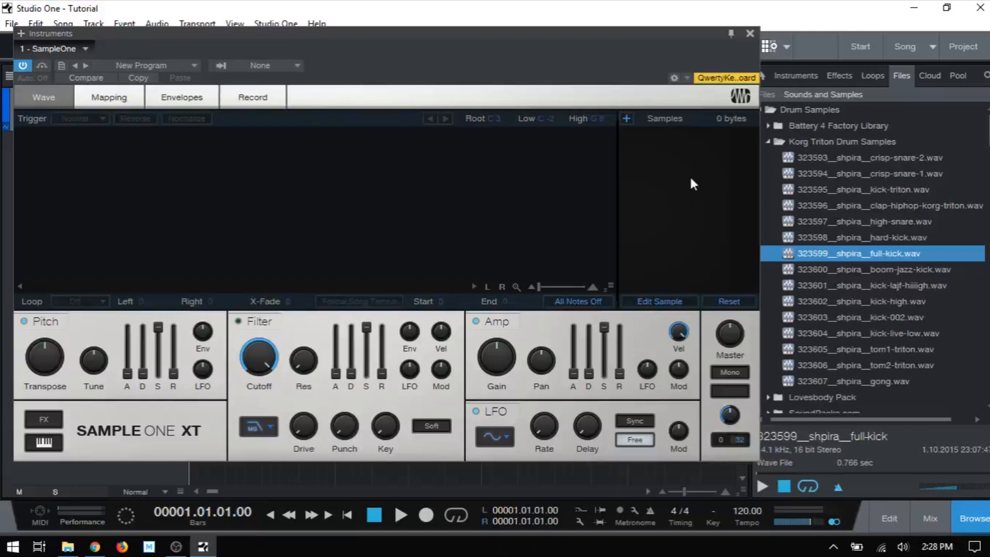
mouse_move(677, 187)
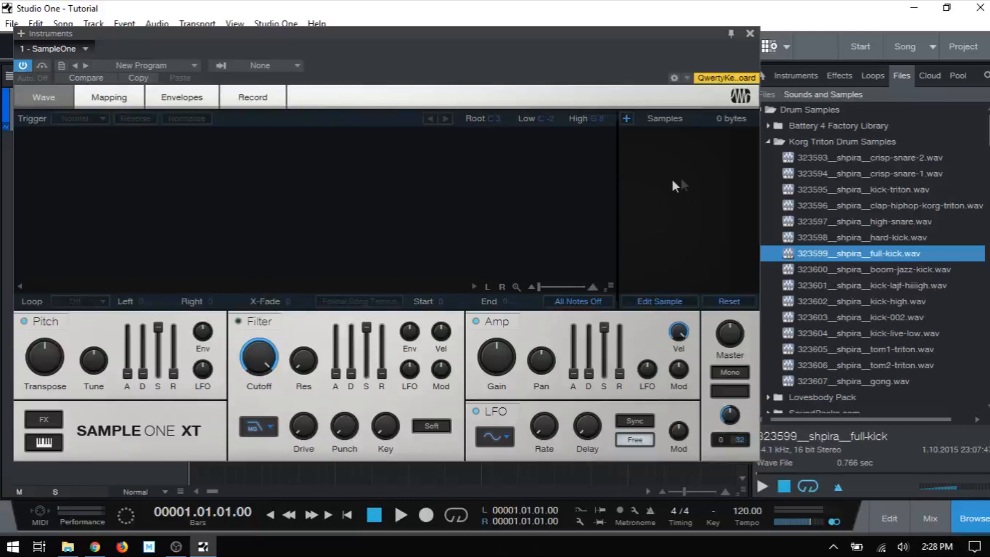
mouse_move(667, 216)
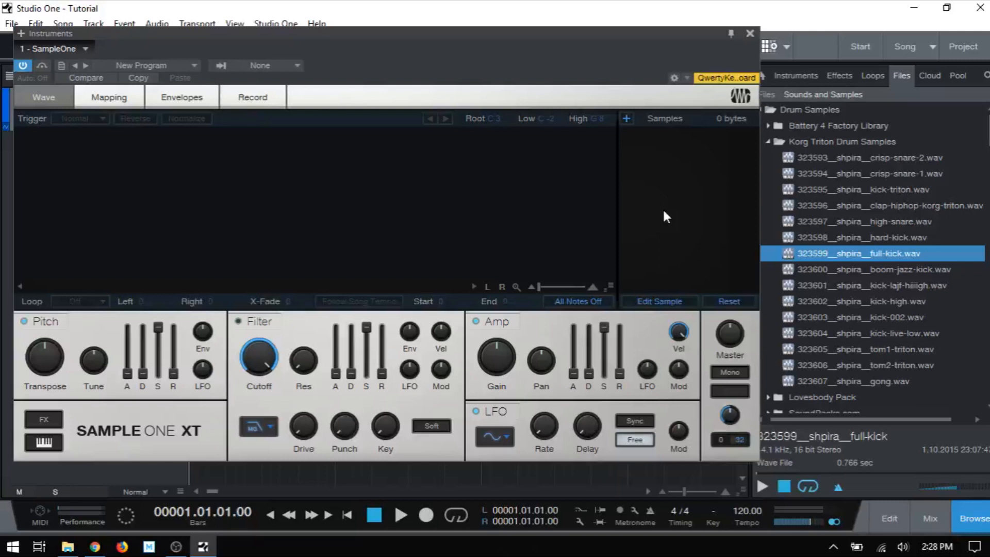
mouse_move(769, 197)
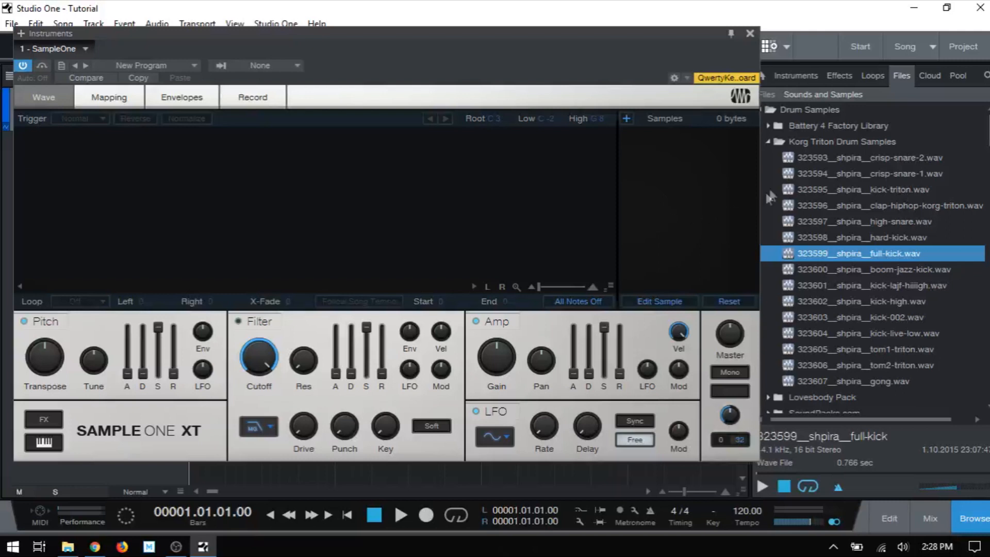
mouse_move(747, 133)
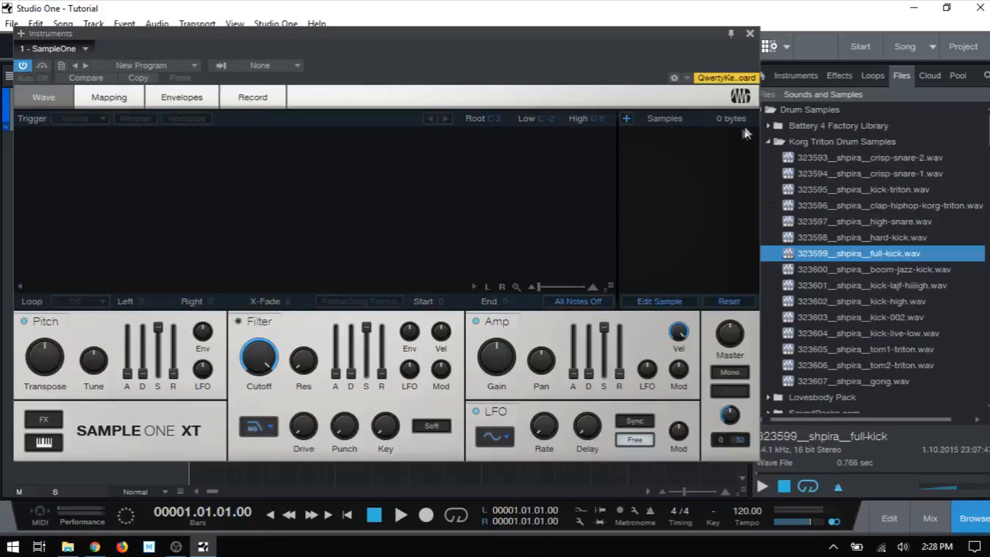
mouse_move(869, 163)
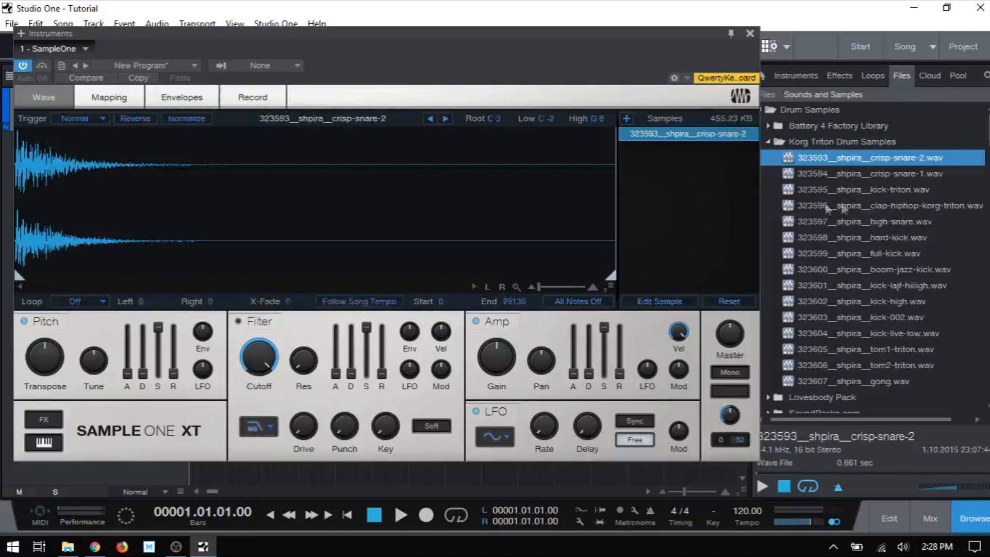
Load Korg Triton hits (clap, full-kick, kicks, tom1-triton, gong) into Sample One XT, reaching 7.13 MB.
click(878, 206)
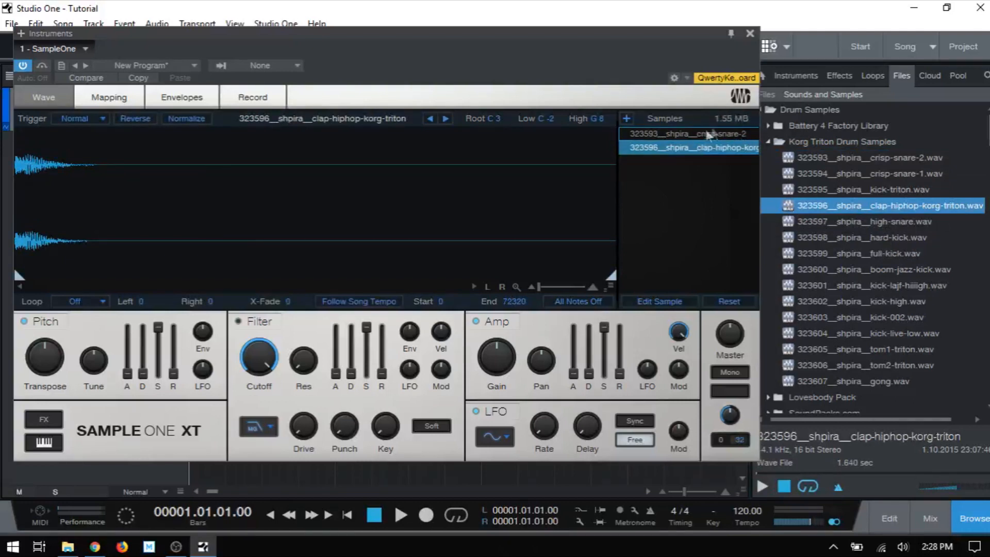
click(875, 254)
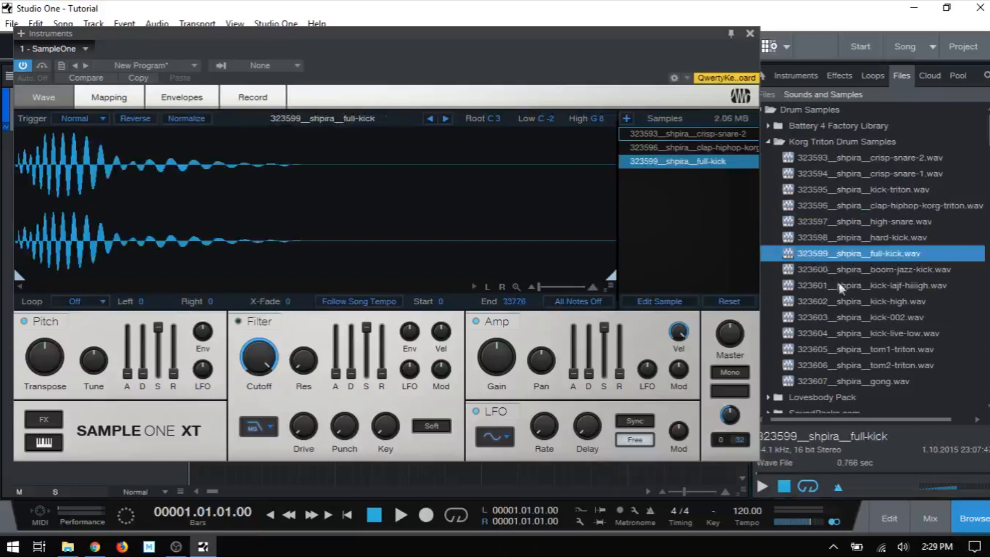
click(884, 284)
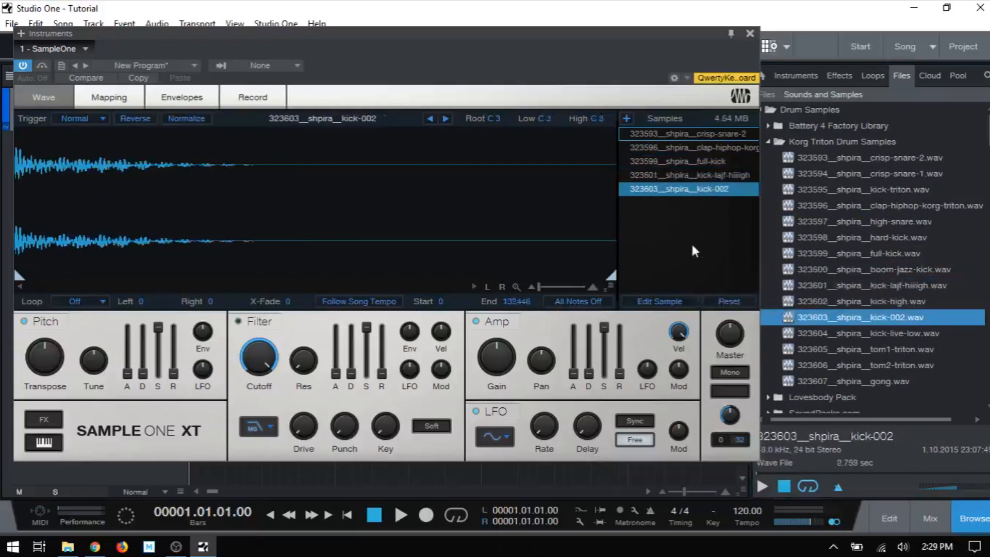
mouse_move(854, 357)
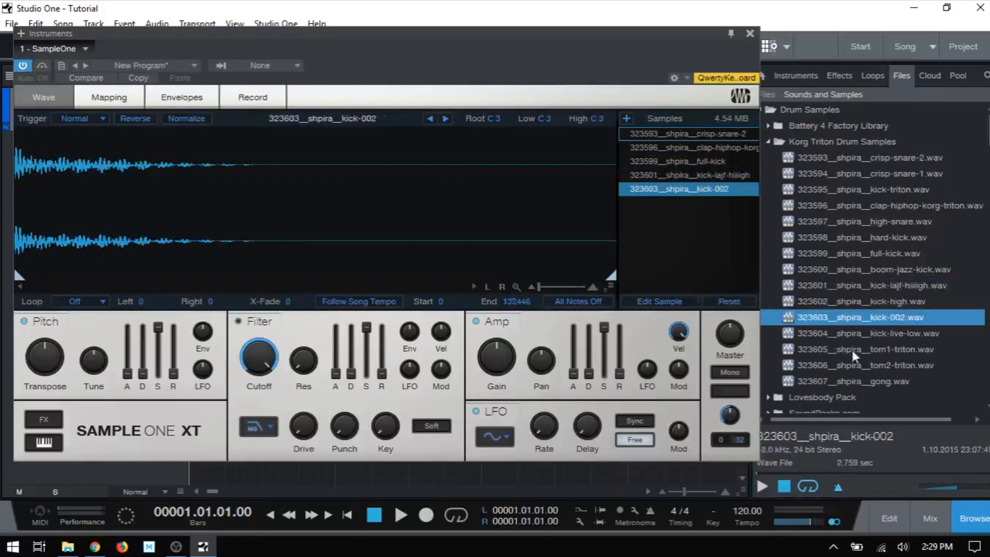
click(873, 348)
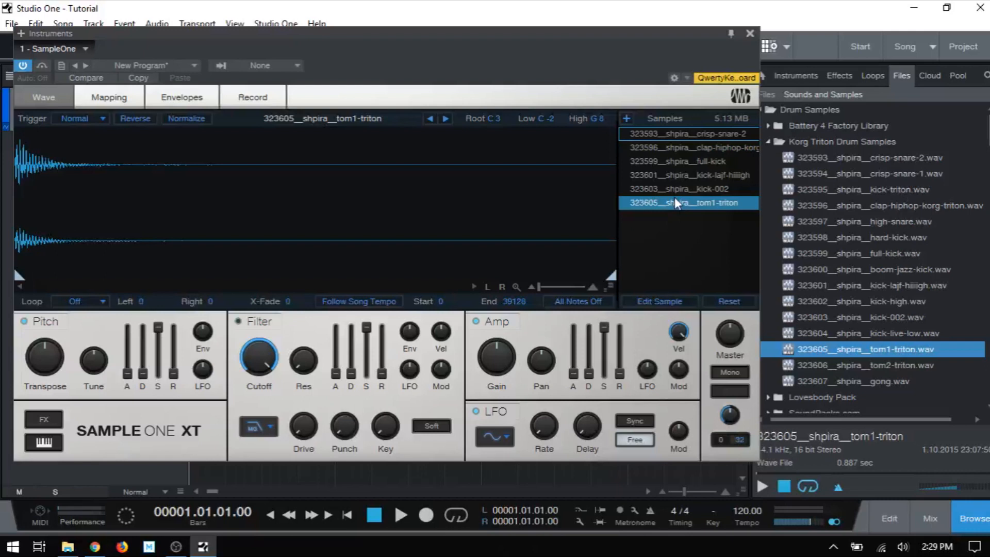
mouse_move(874, 386)
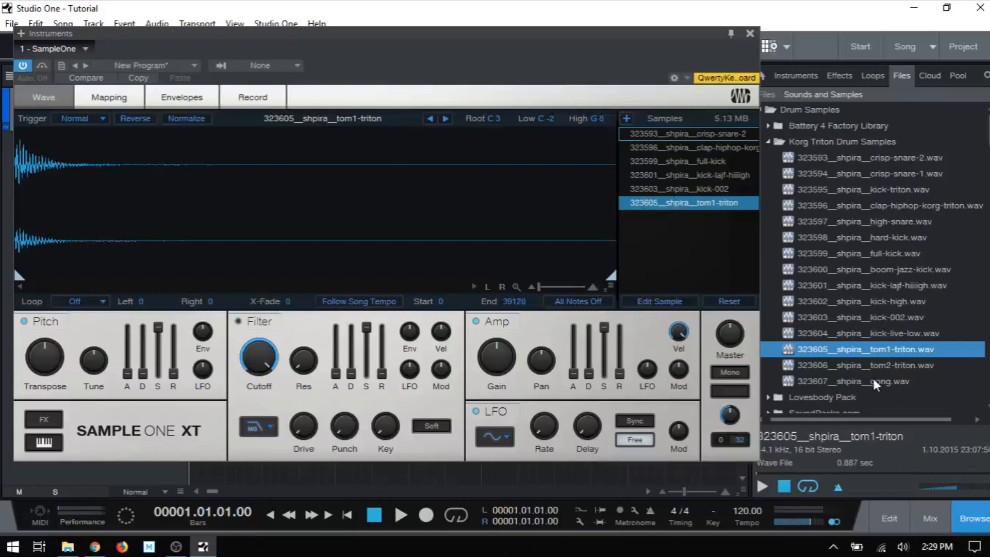
click(853, 381)
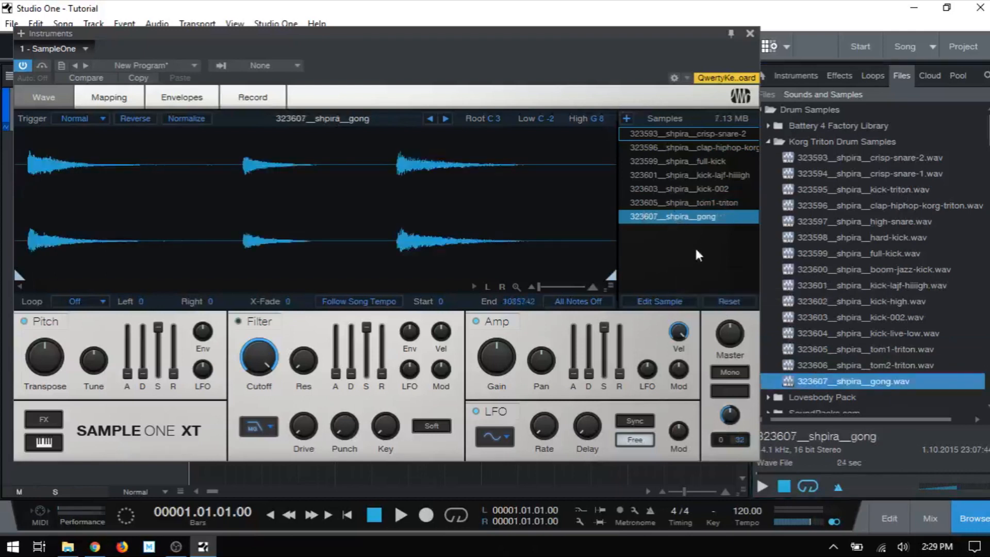
mouse_move(676, 278)
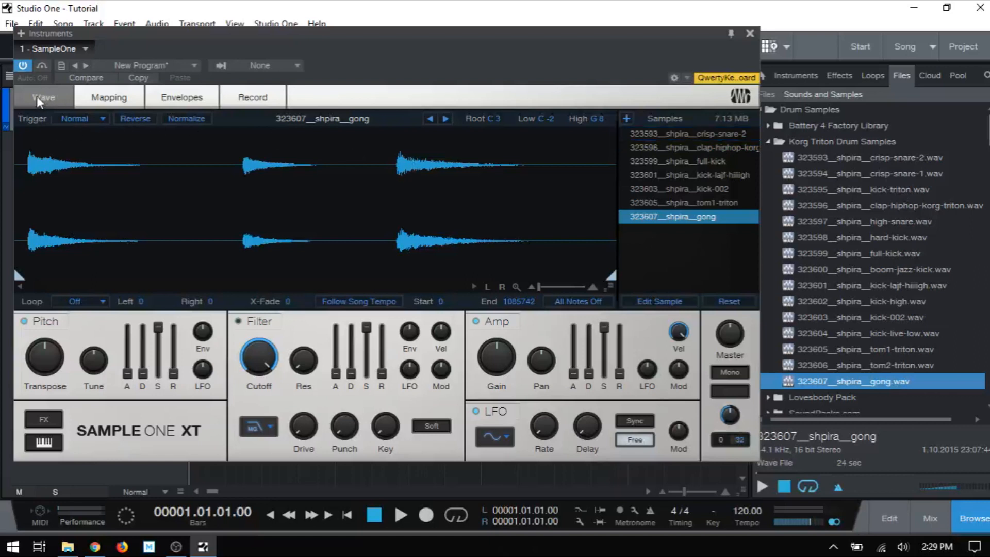
mouse_move(80, 136)
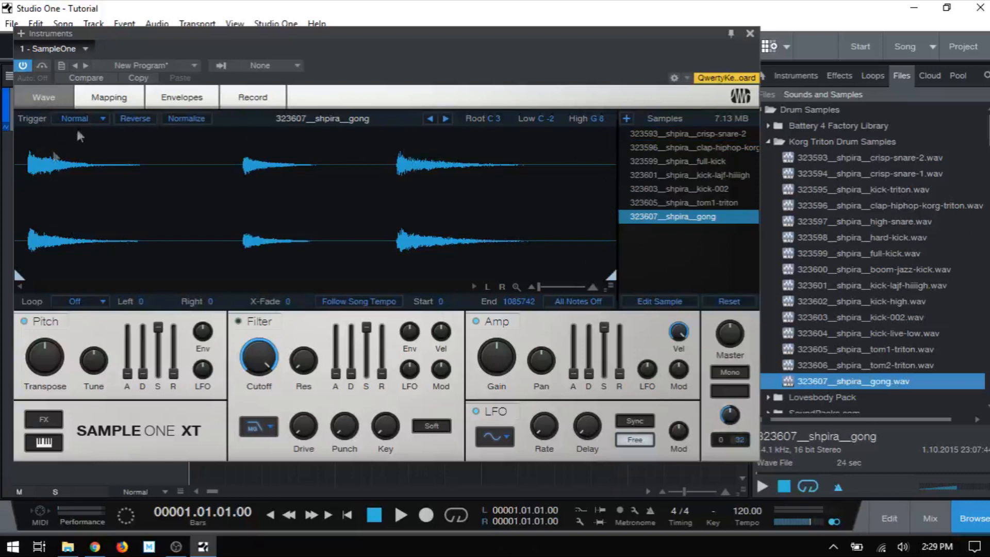